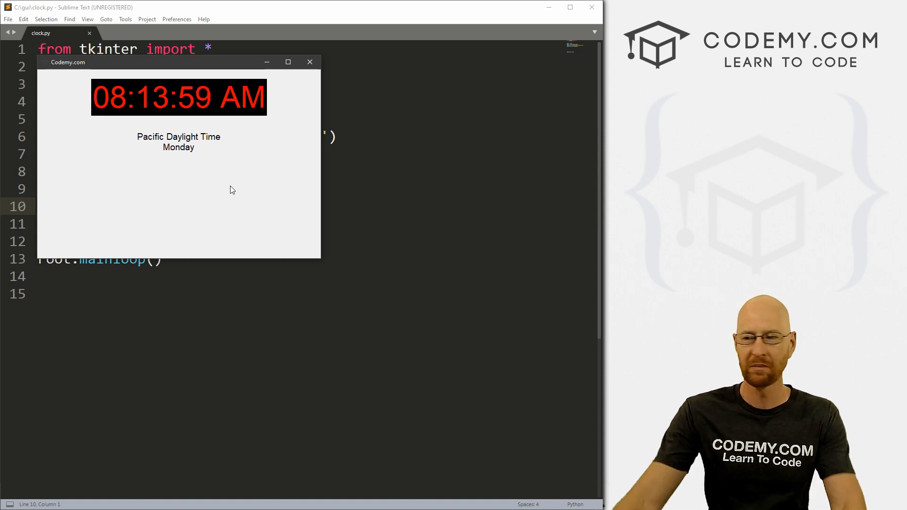
Close the running Codemy.com clock window and place the cursor on empty line 9 of clock.py
left_click(310, 62)
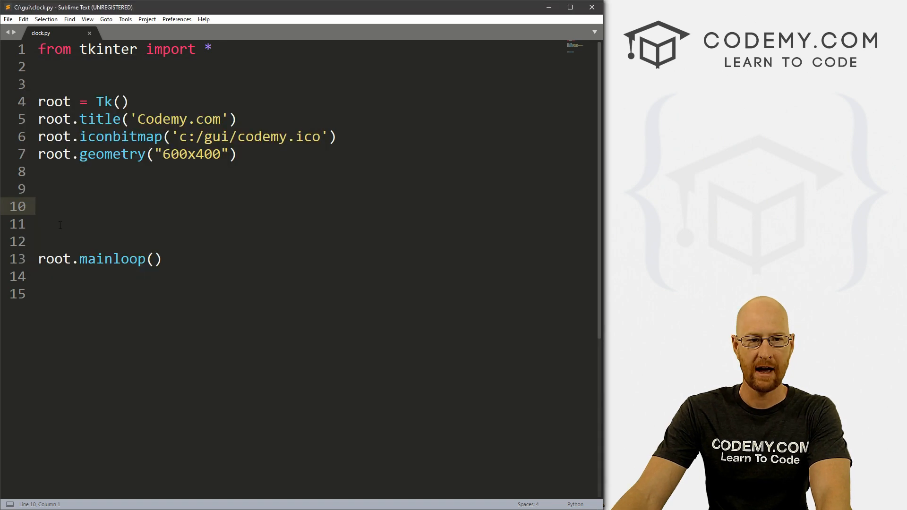
key("ctrl+a")
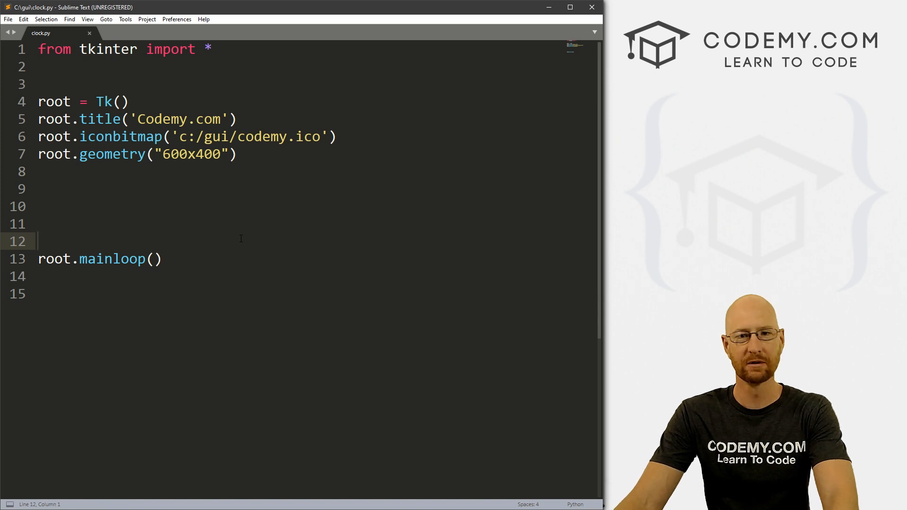
double_click(171, 154)
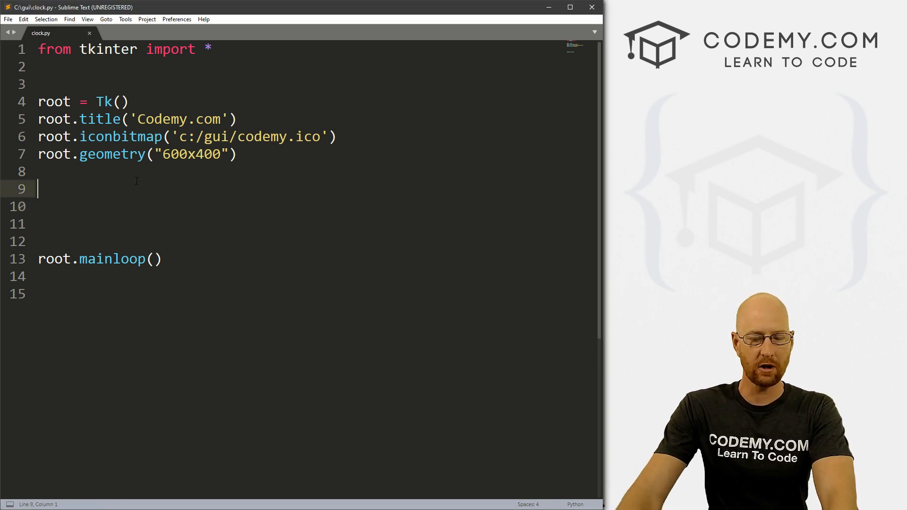
Add my_label = Label(root, text="") and pack it with pady=20
type("my")
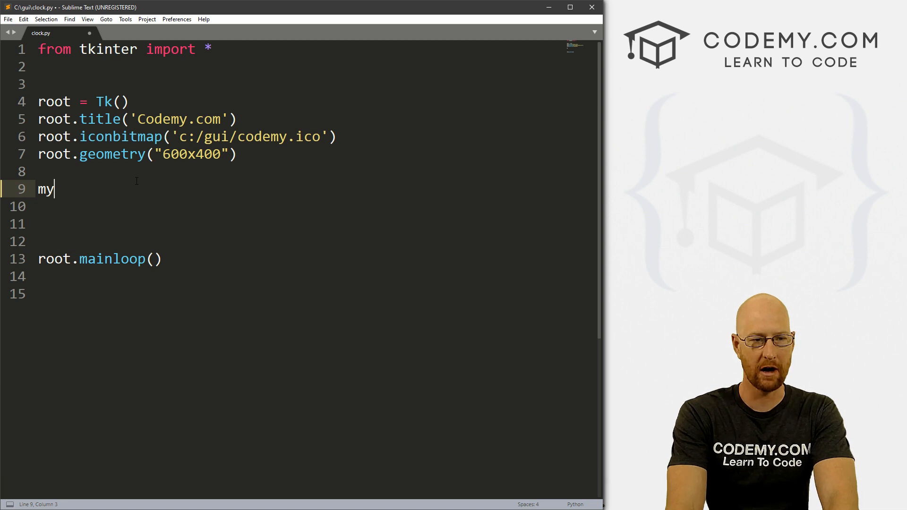
type("_label = R")
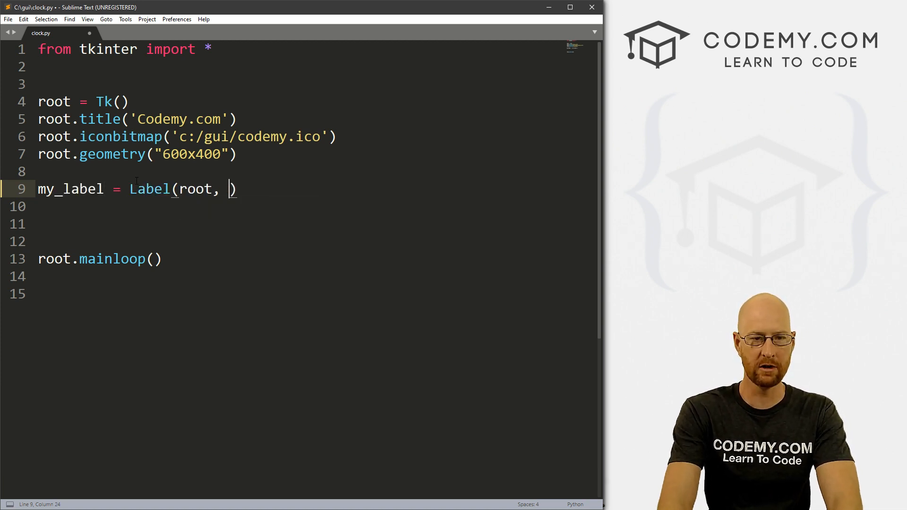
type("text=\"\"")
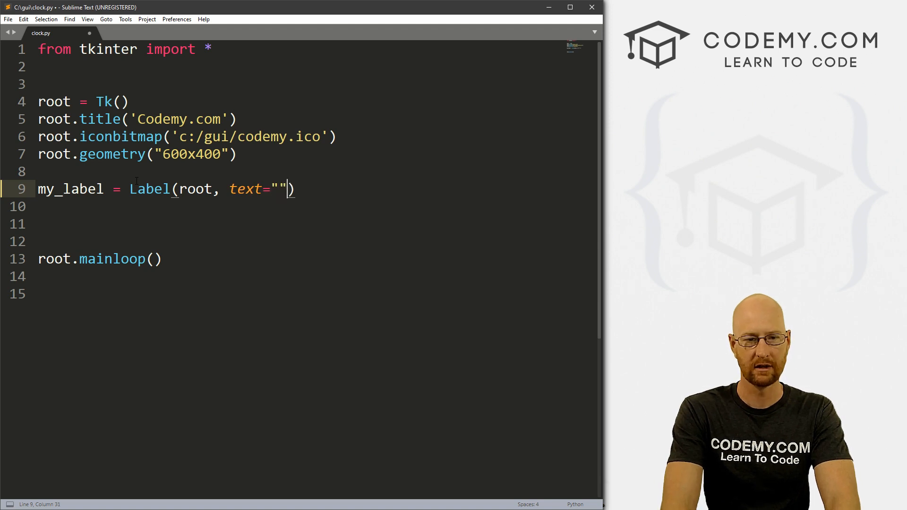
type("my_label.pack")
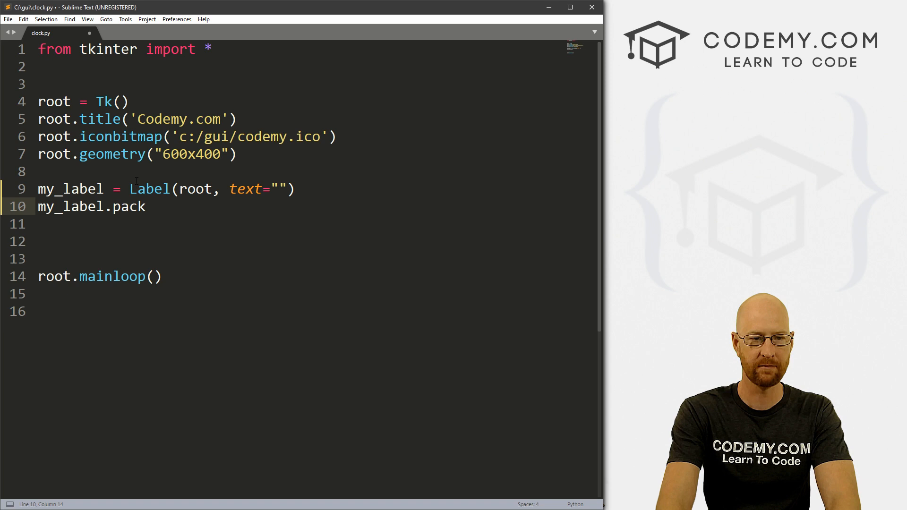
type("(pady=20)")
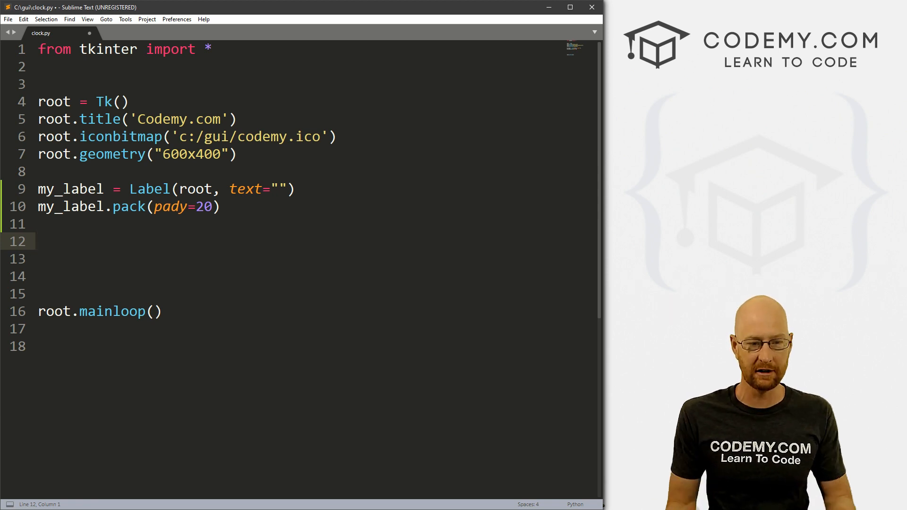
Schedule my_label.after(5000, update) and begin a def line above it
type("my_")
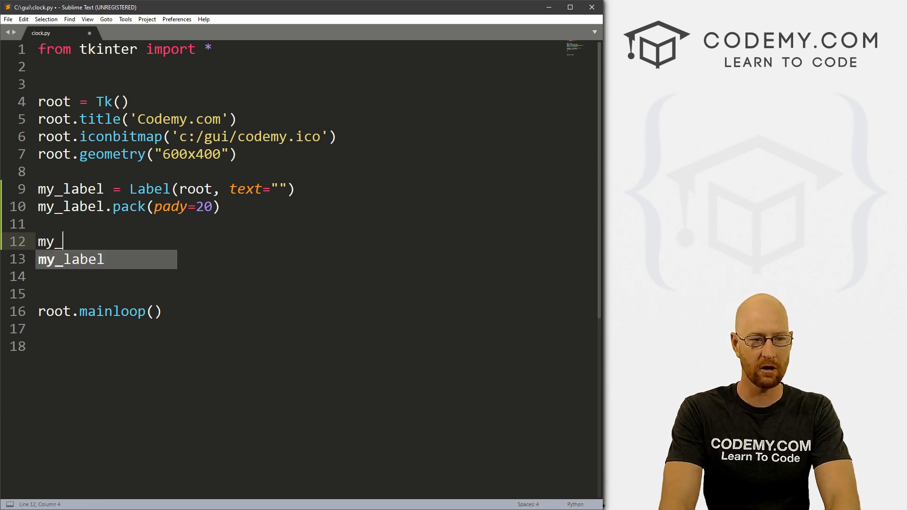
key("Tab")
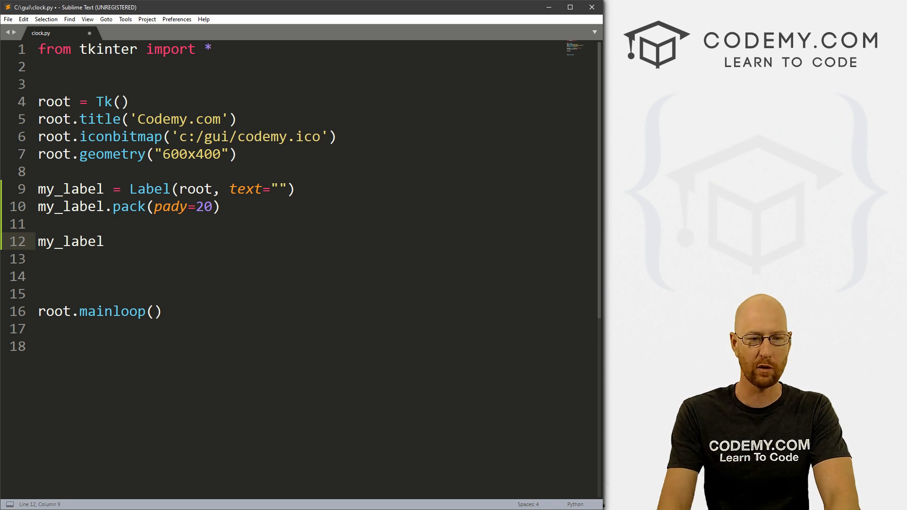
type(".aftt")
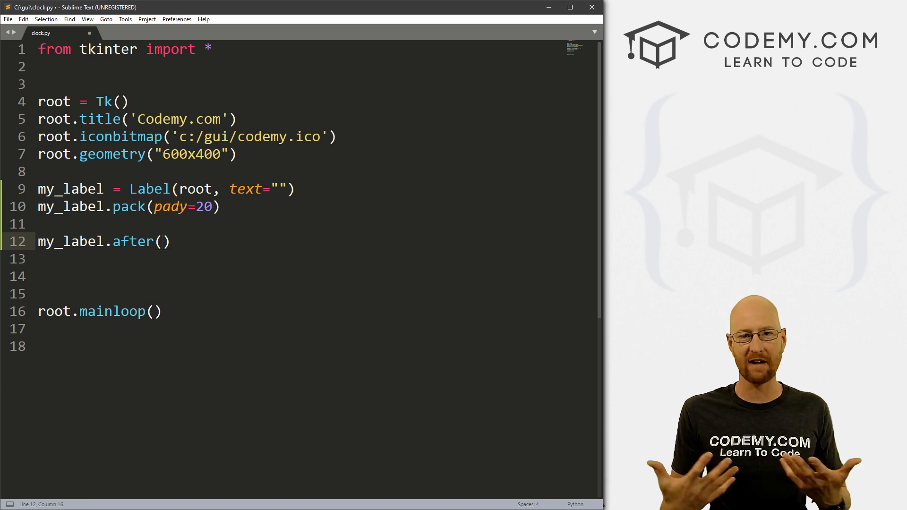
type("5000,")
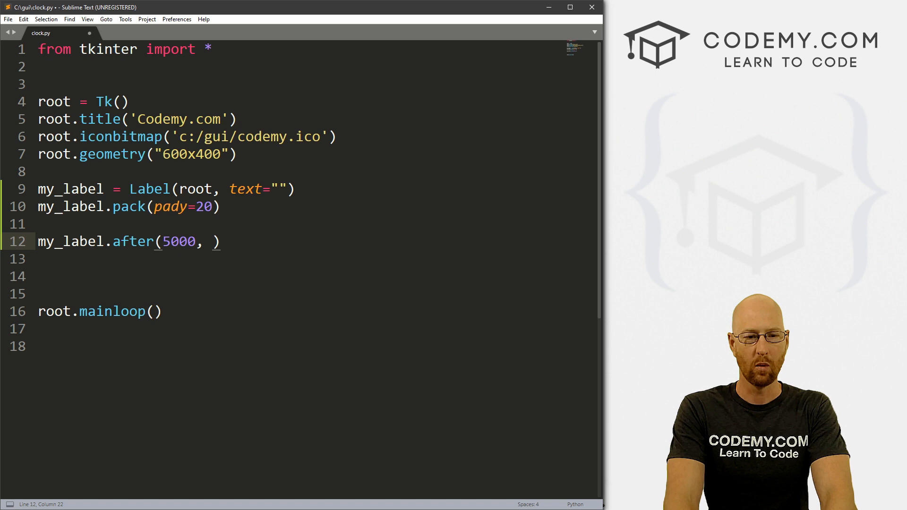
type("i")
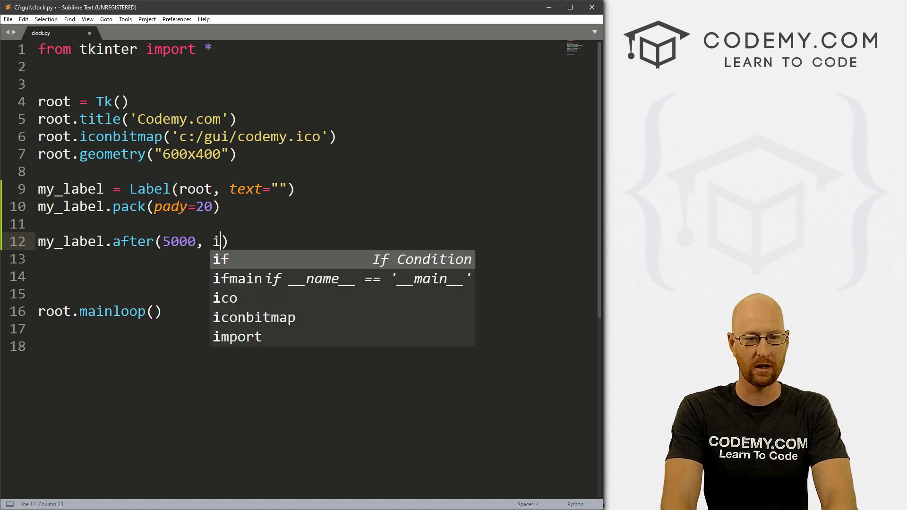
type("pdate")
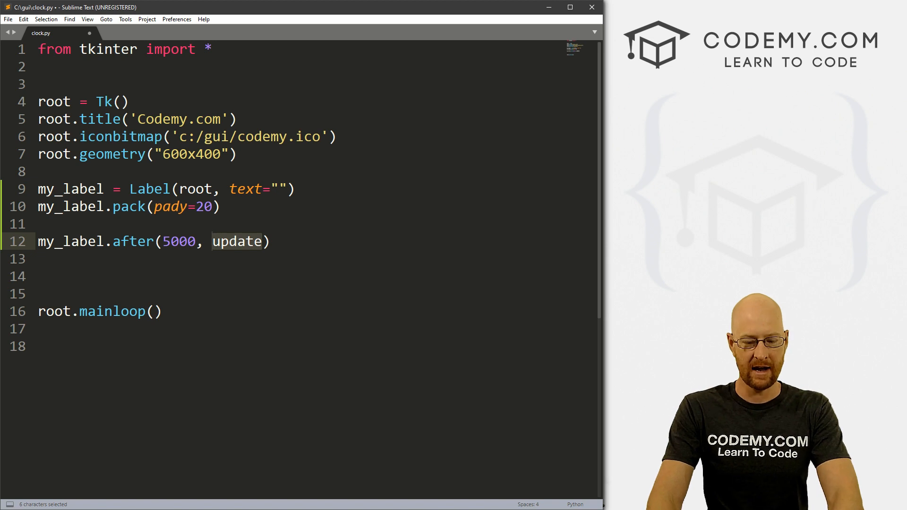
type("de")
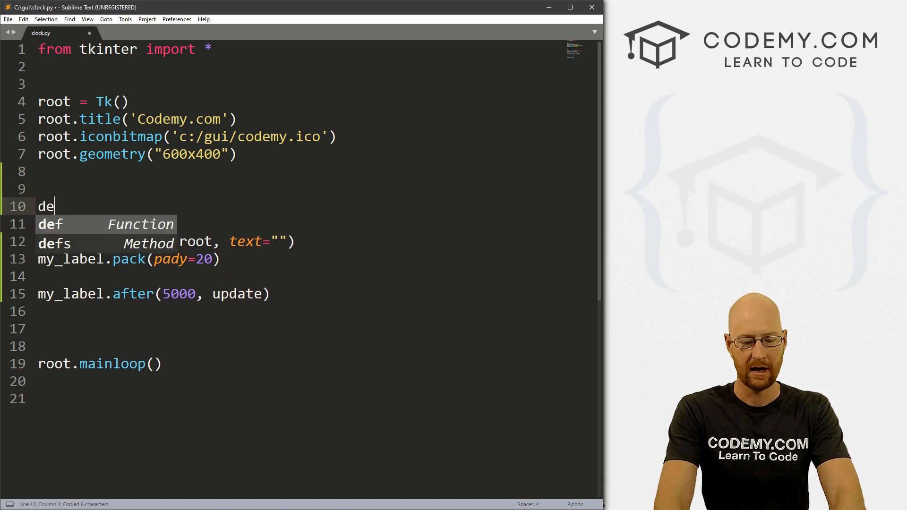
Define update() to run my_label.config(text="New Text")
type("f update():")
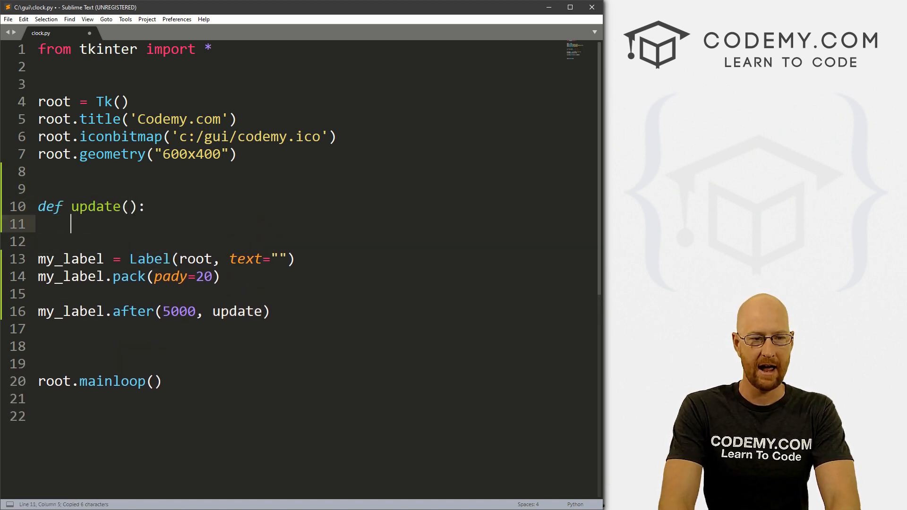
type("my_label")
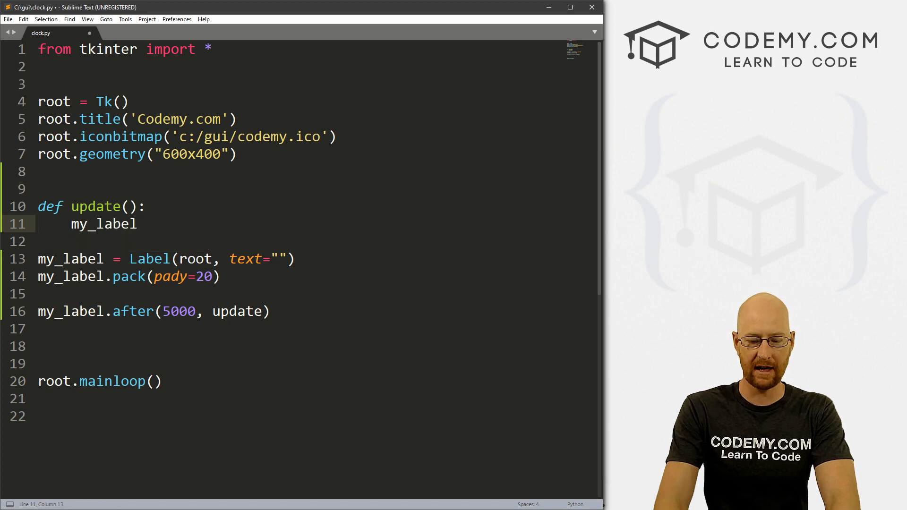
type(".config")
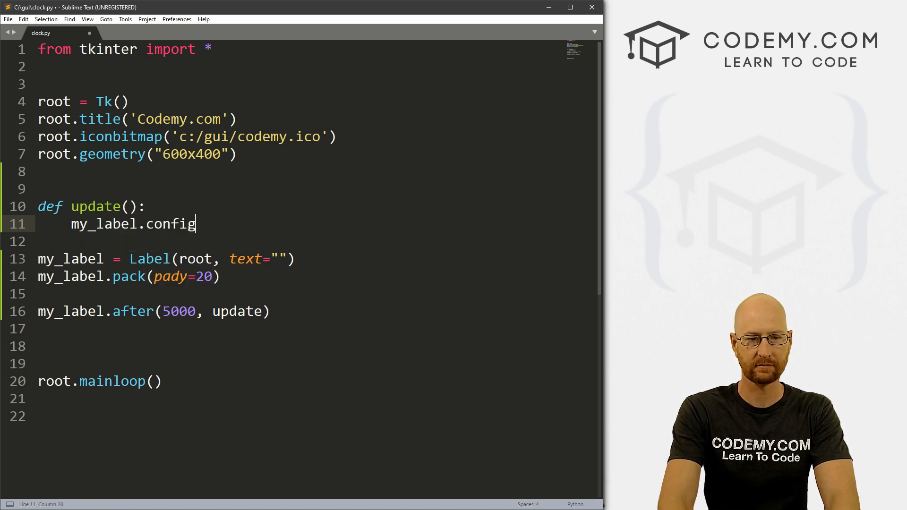
type("(text=\"N\"")
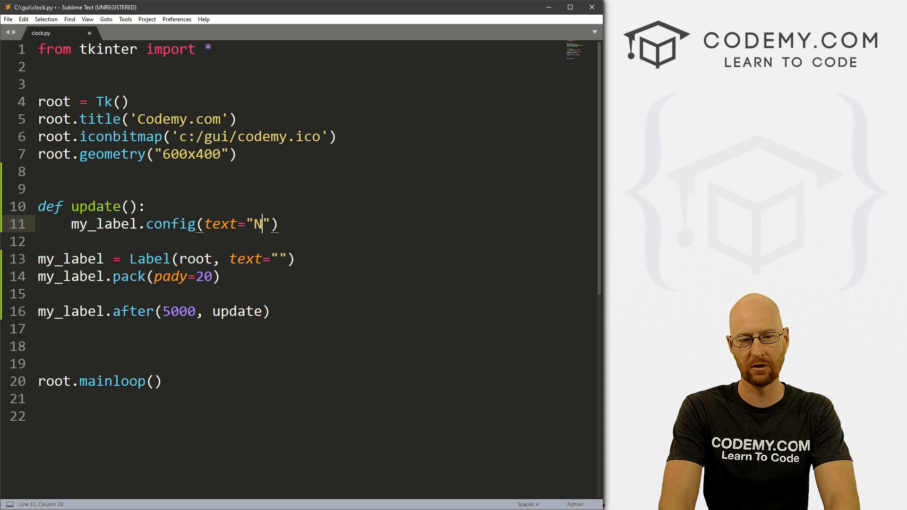
type("ew Text")
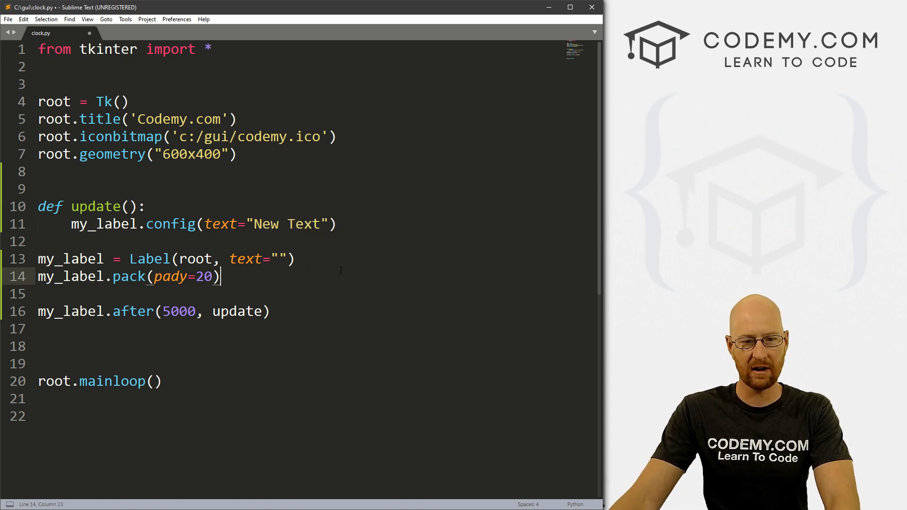
Give the label the starting text 'Old Text' and save clock.py
type("Old")
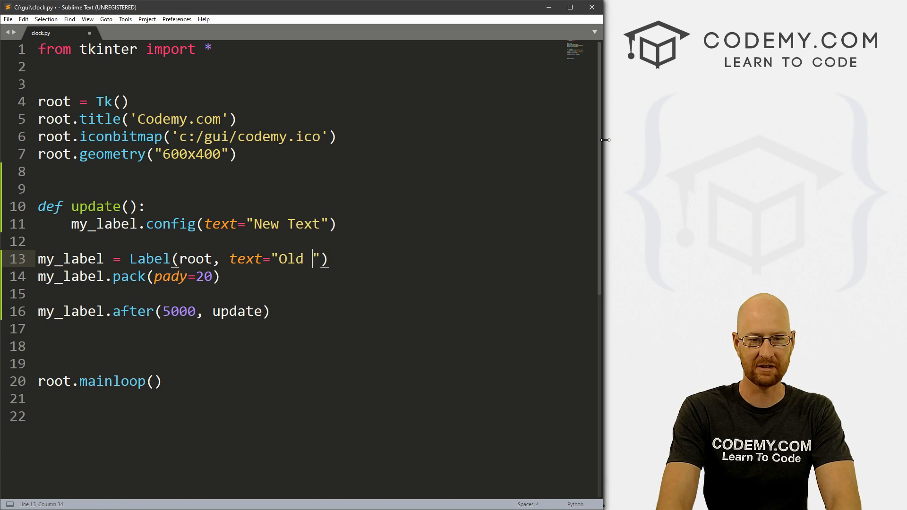
type("Text")
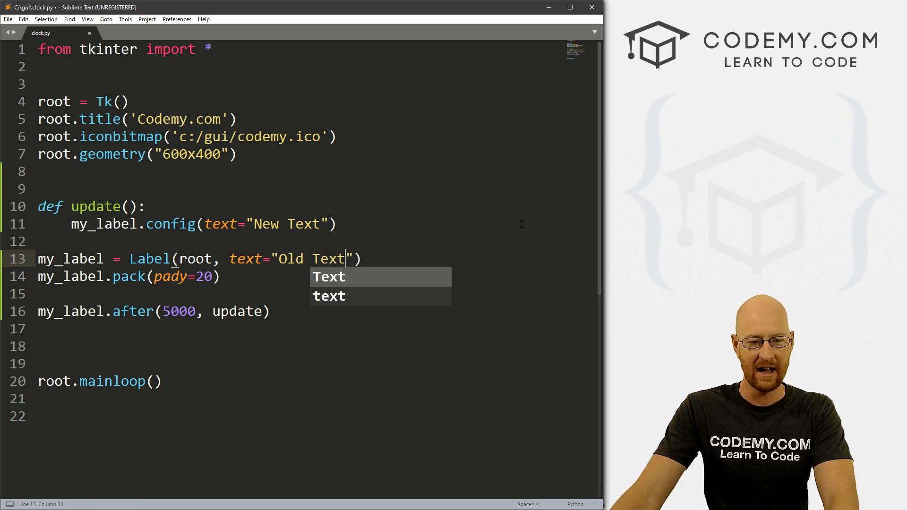
left_click(217, 312)
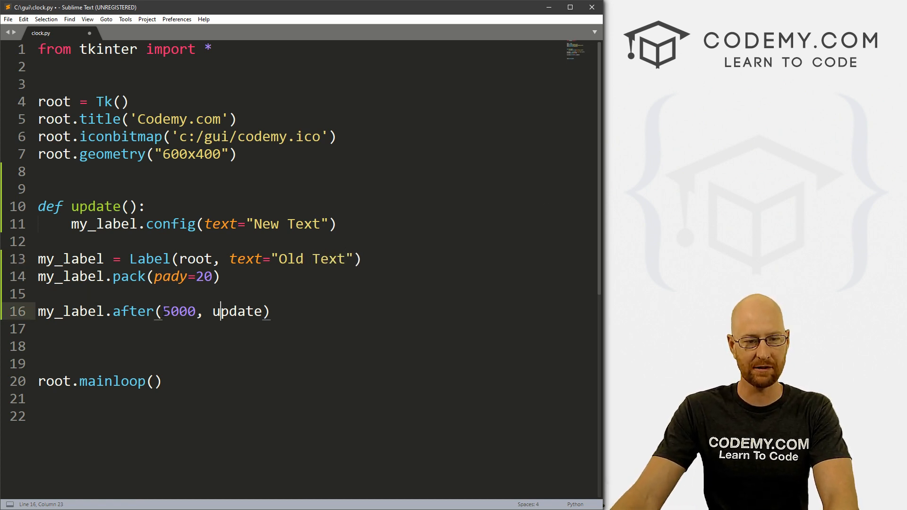
double_click(178, 311)
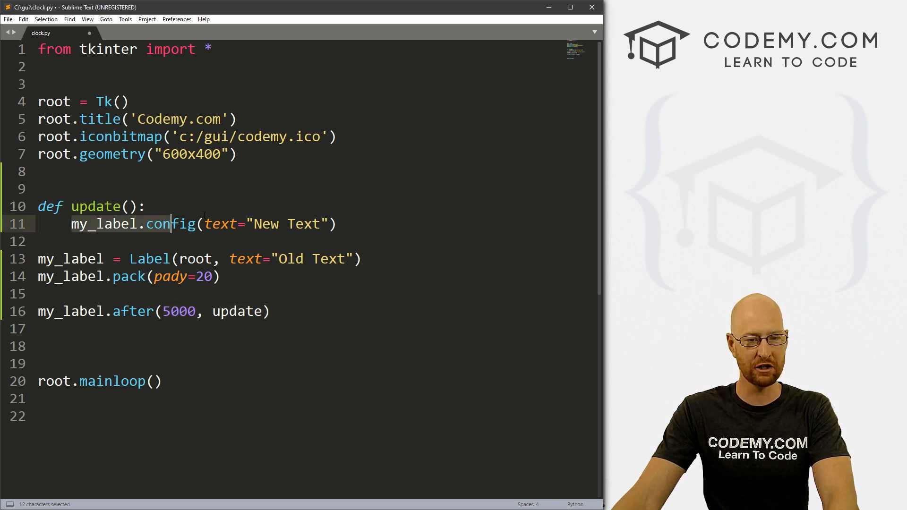
key("ctrl+s")
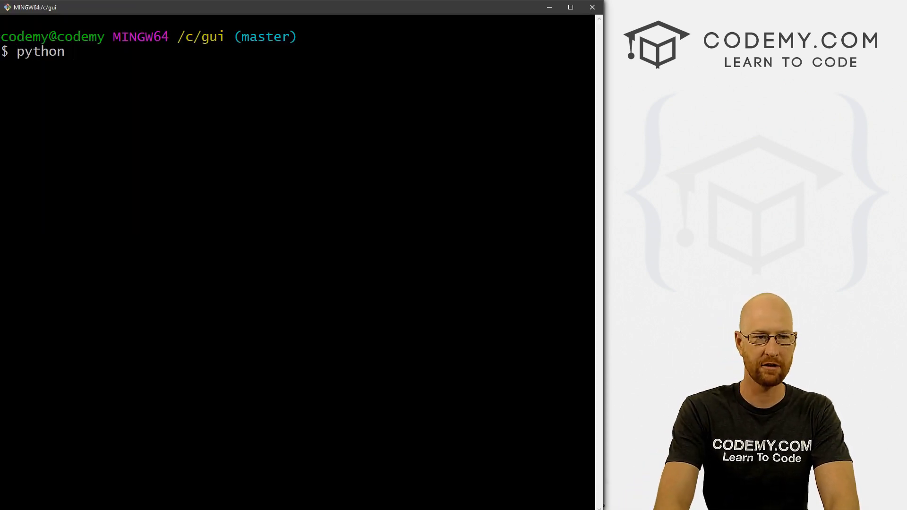
Run python clock.py twice from Git Bash, confirming 'New Text' and closing each window
type("clock.py")
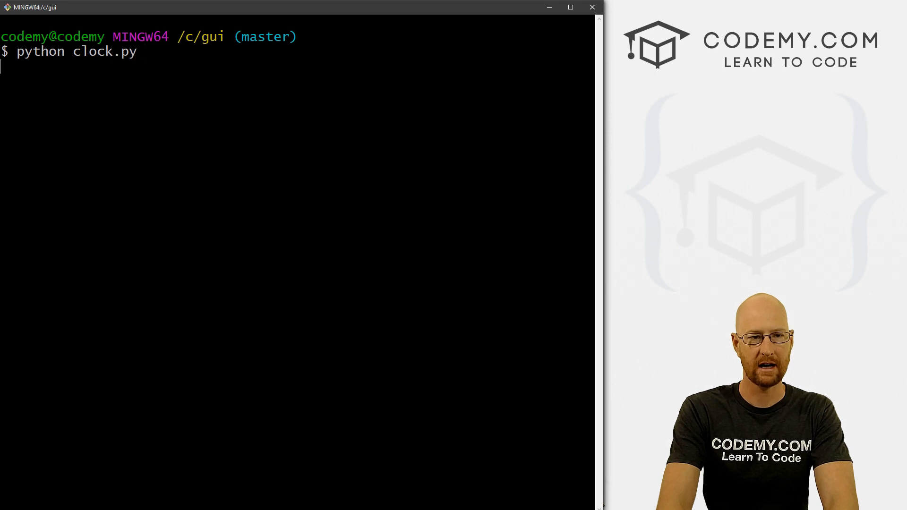
key("enter")
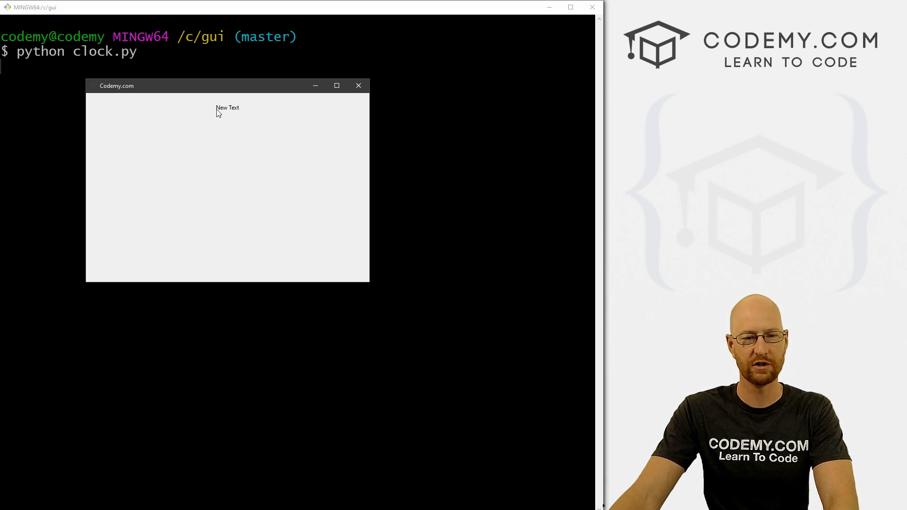
mouse_move(363, 109)
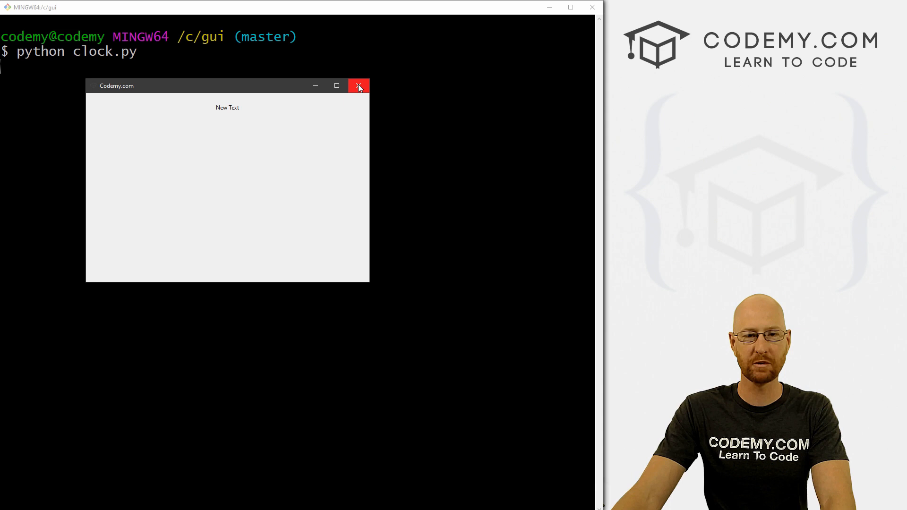
left_click(359, 85)
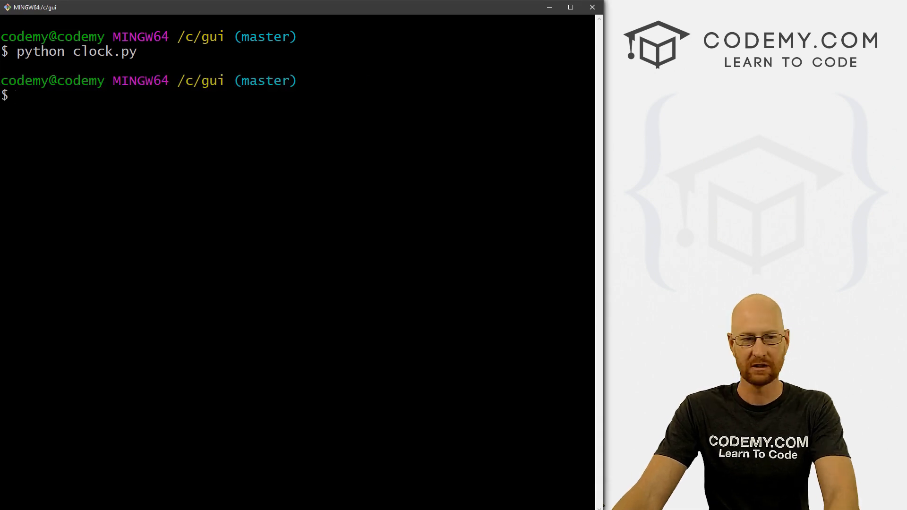
type("python clock.py")
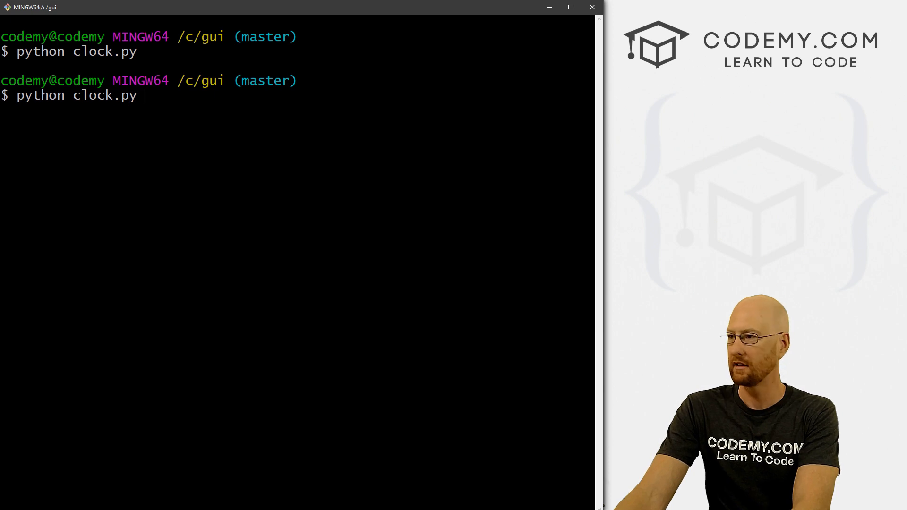
key("Return")
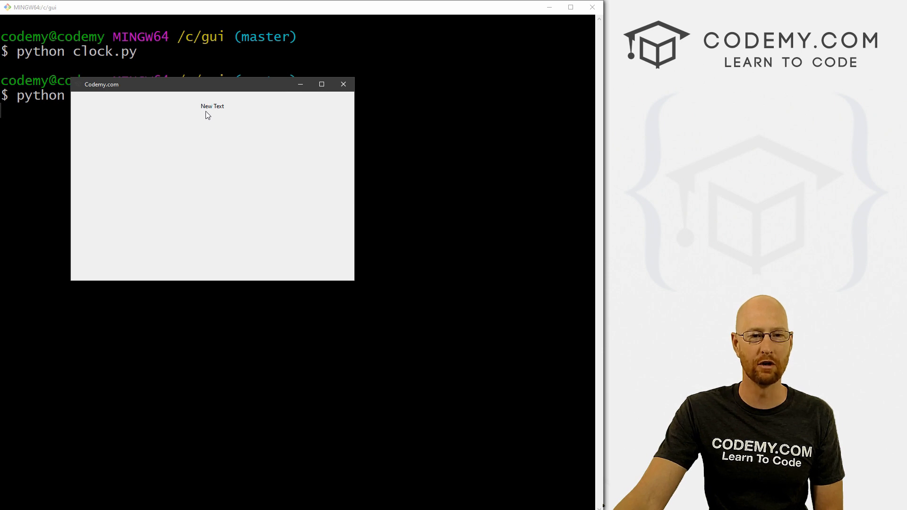
mouse_move(332, 111)
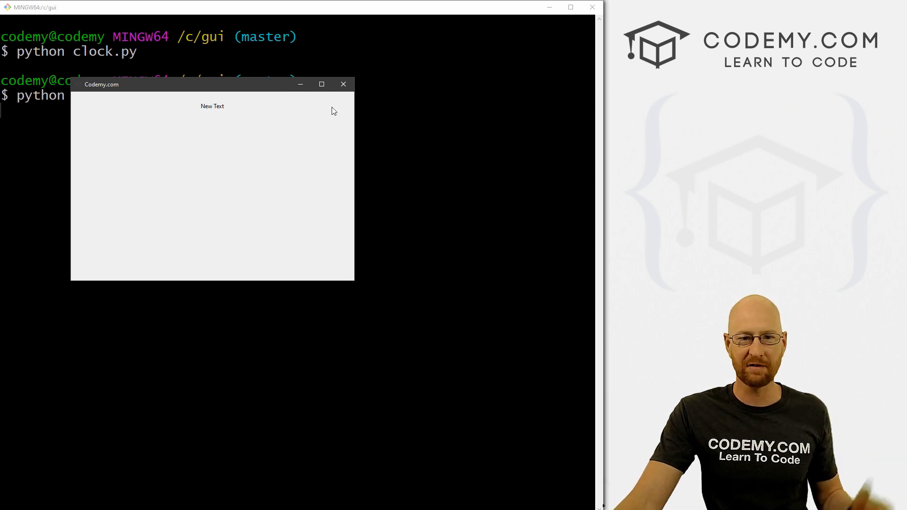
left_click(343, 85)
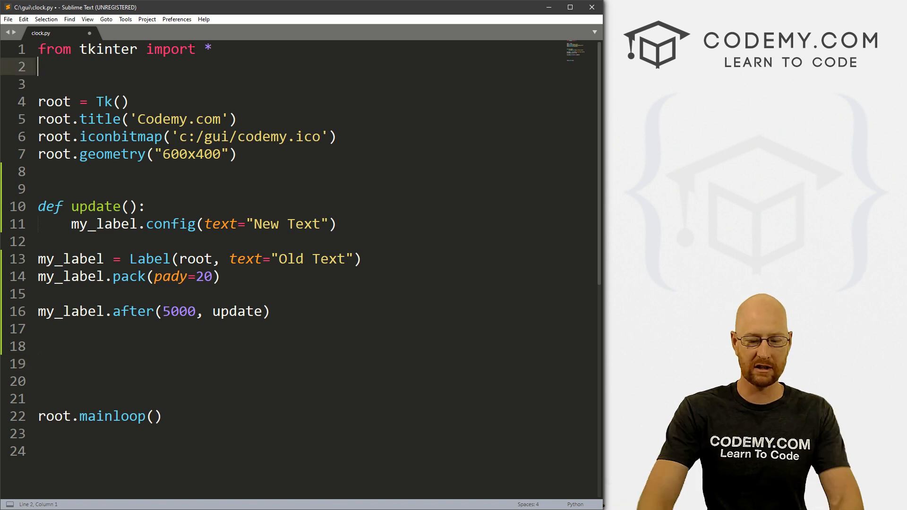
Add import time and start a new clock() function
type("import time")
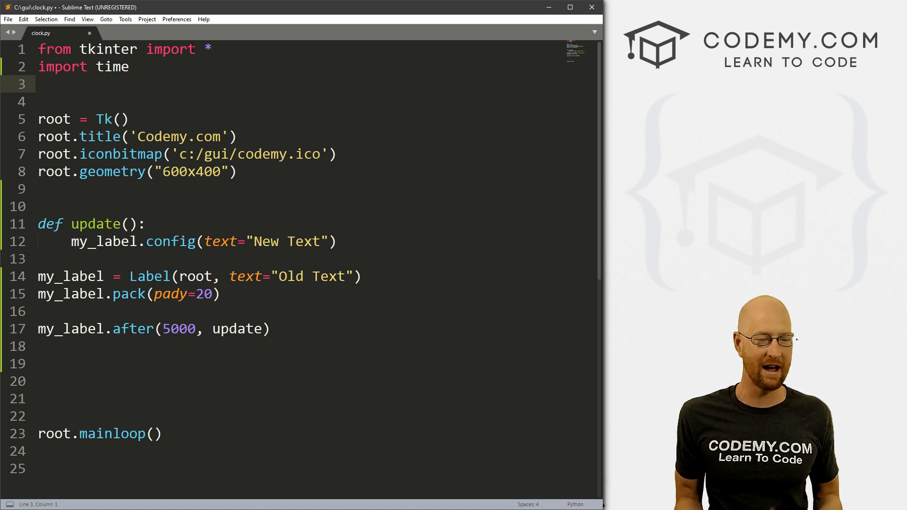
left_click(55, 154)
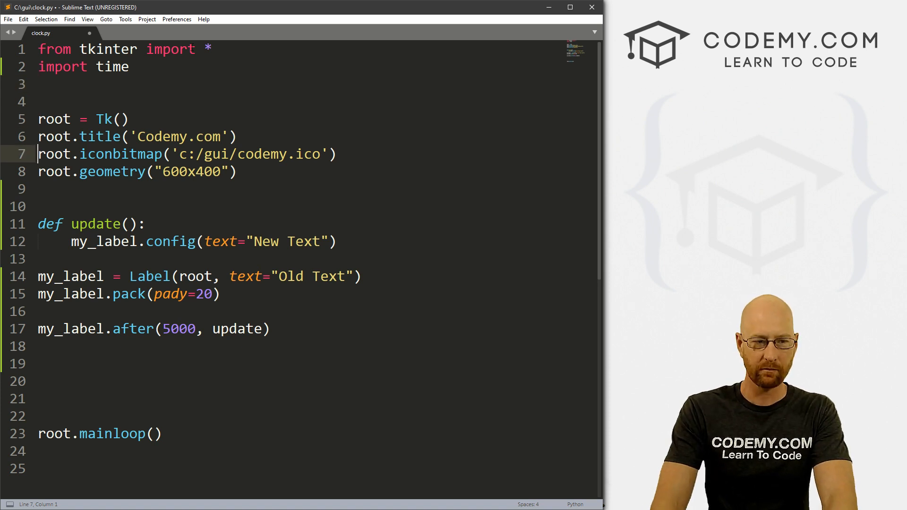
type("def")
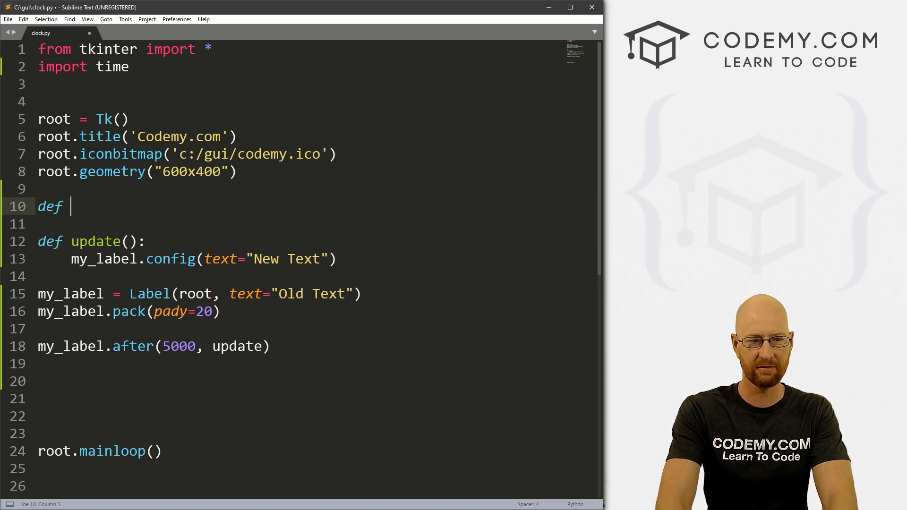
type("clock()")
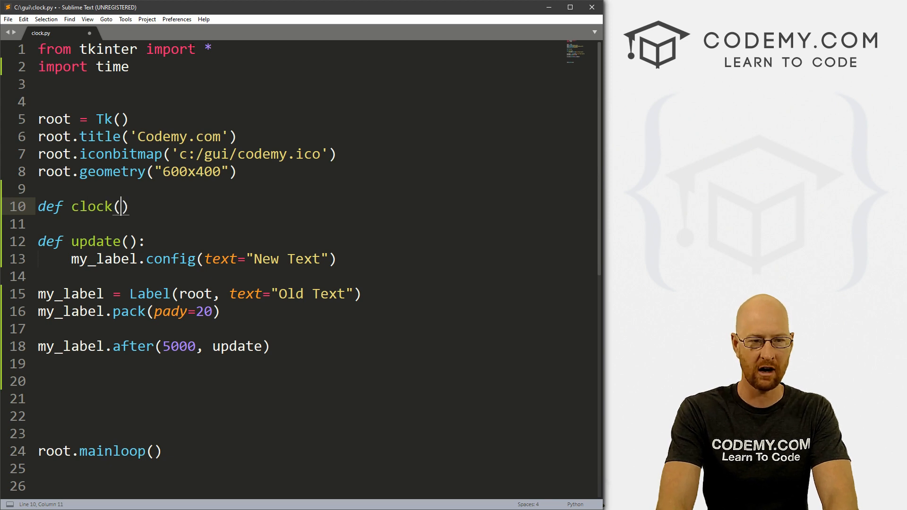
key("enter")
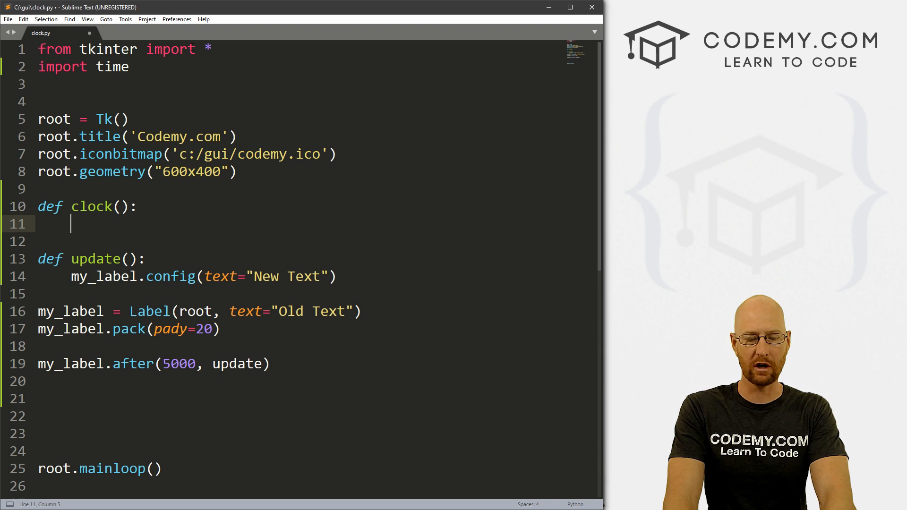
Add hour, minute and second variables, blank the label text, and comment out my_label.after
type("hour =")
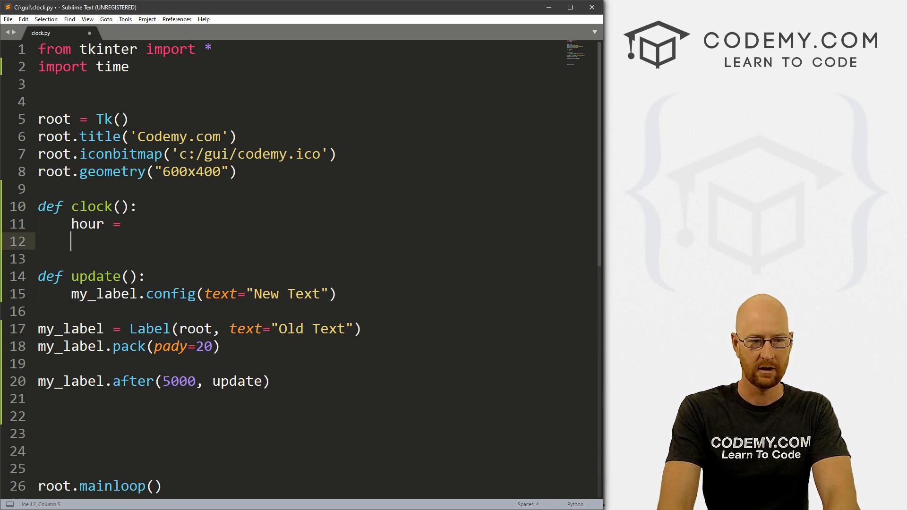
type("minute =")
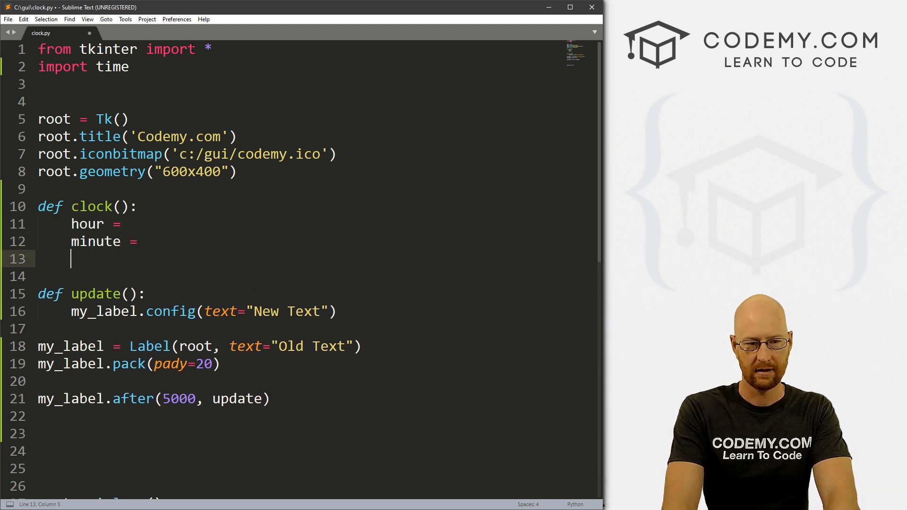
type("second =")
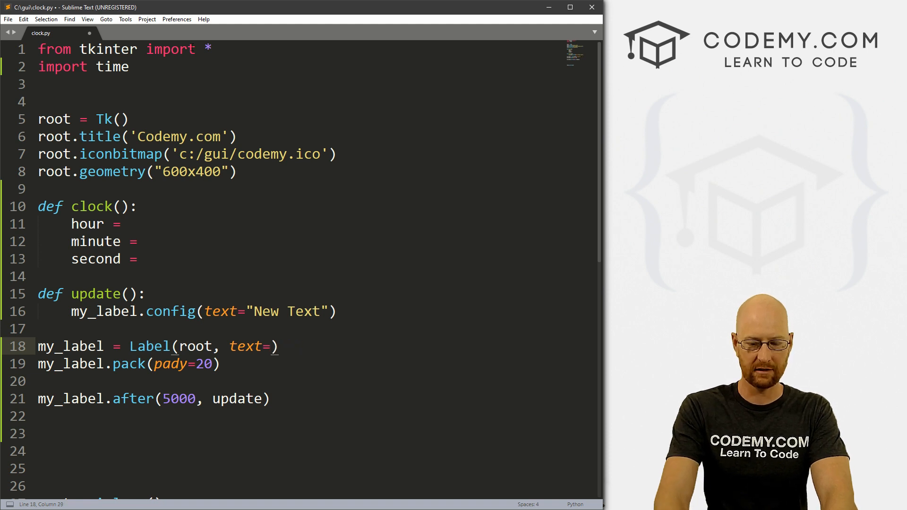
type("\"\"")
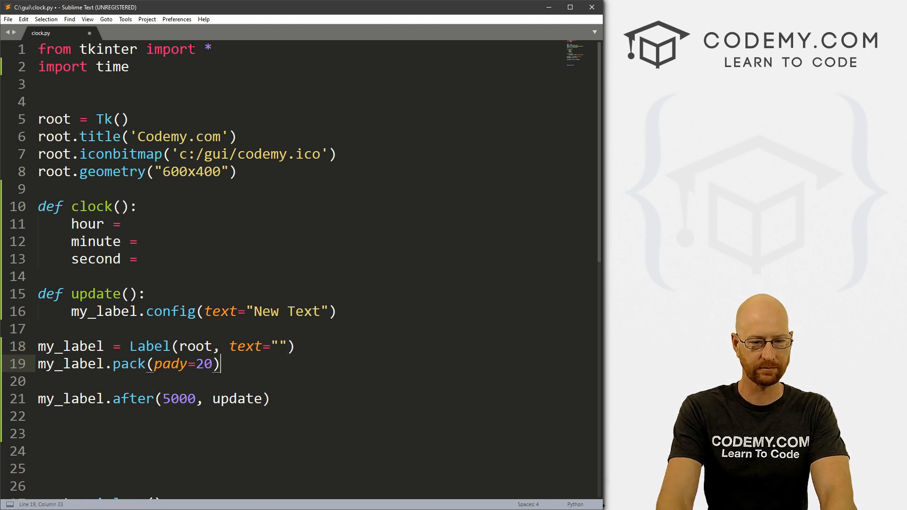
type("#")
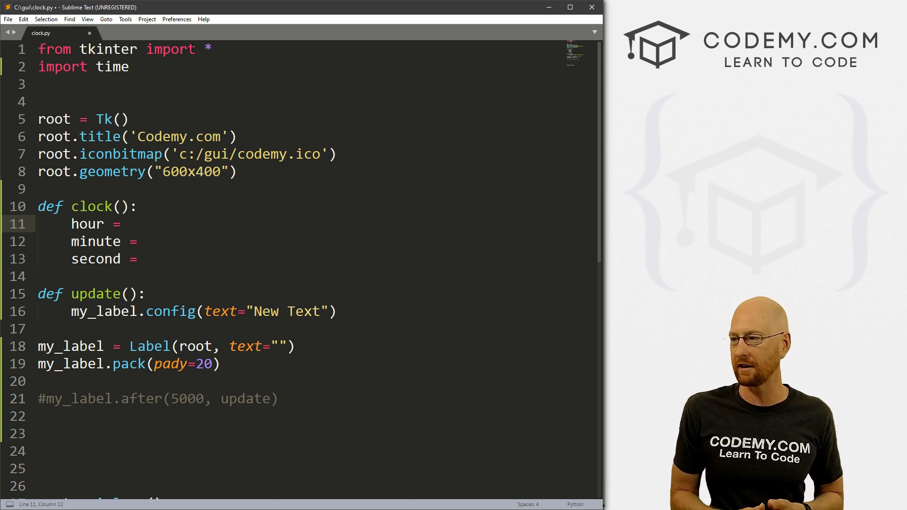
Set hour, minute and second with time.strftime using %H, %M and %S
type("time")
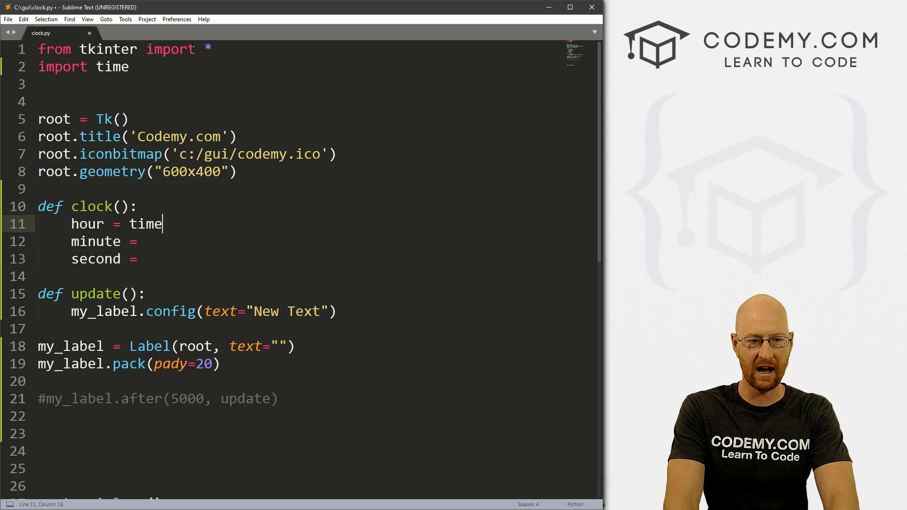
type(".")
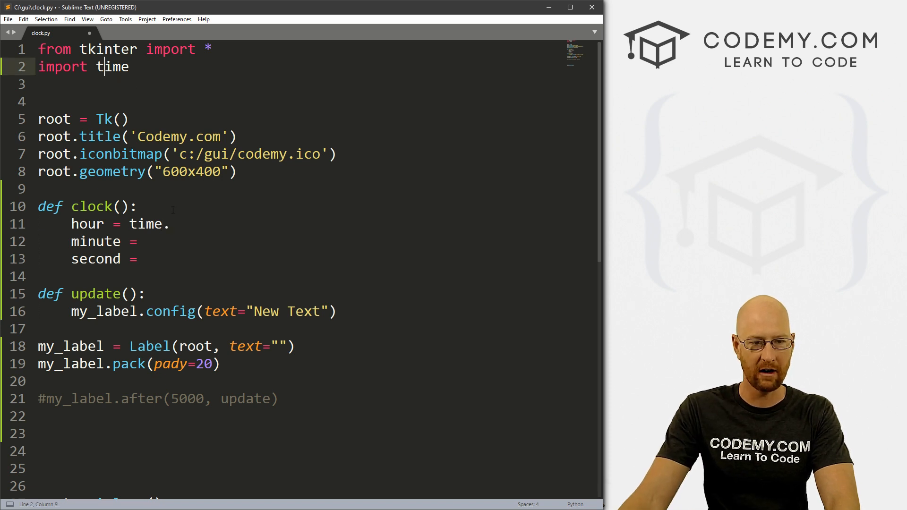
type("str")
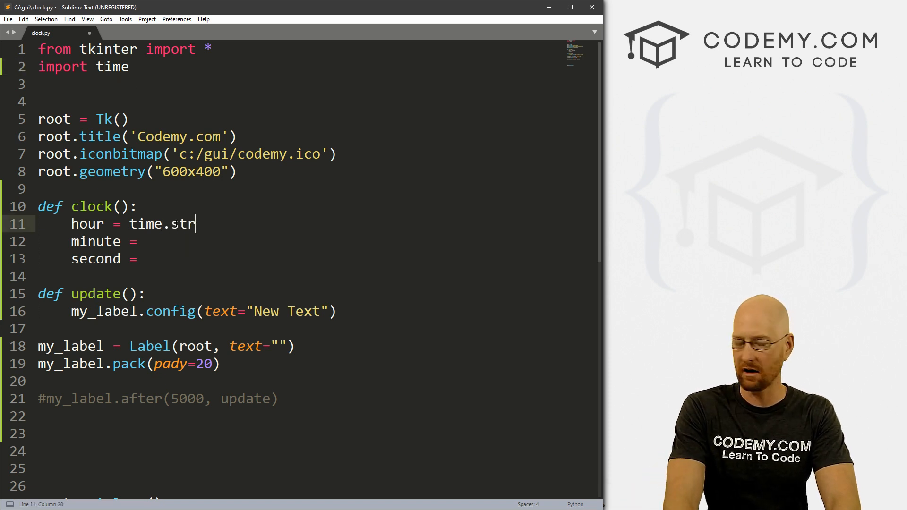
type("ftime()")
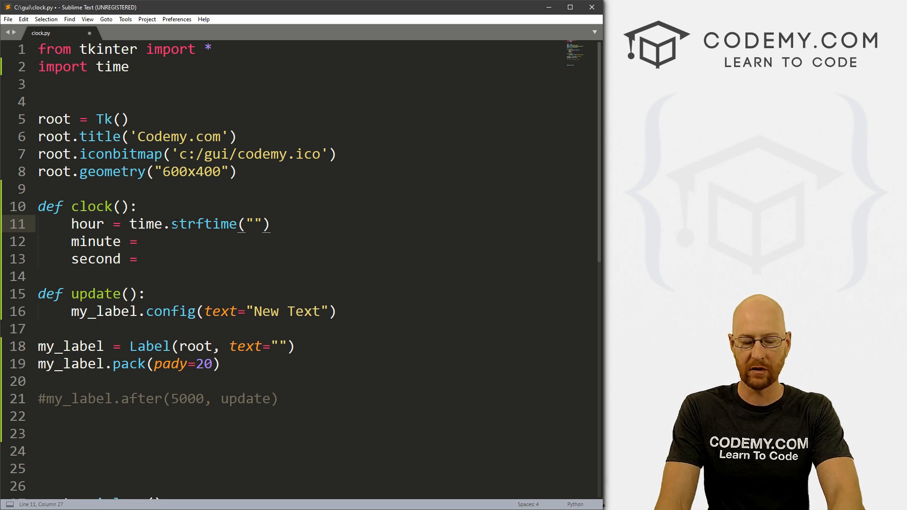
type("%H")
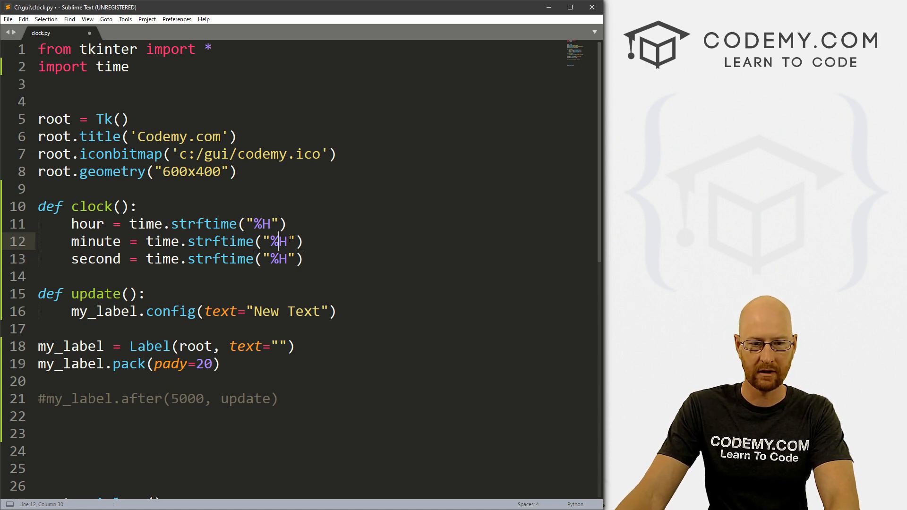
type("M")
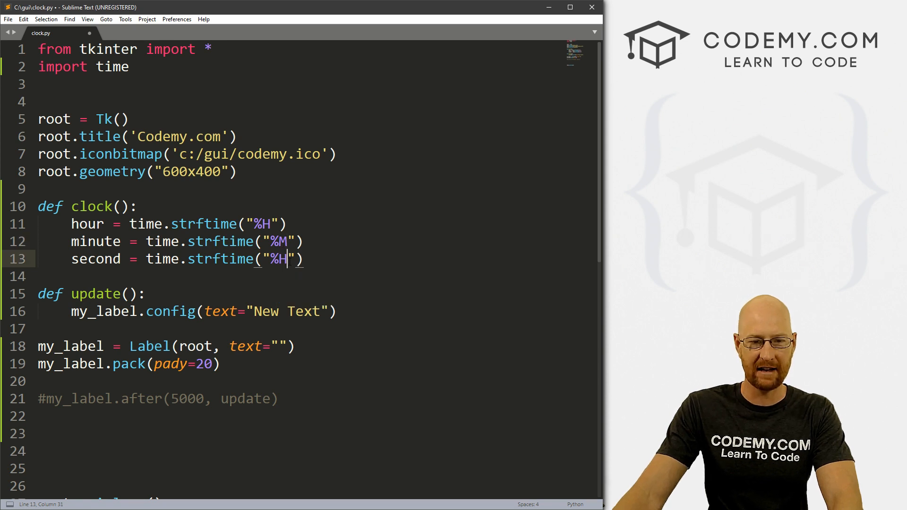
type("S")
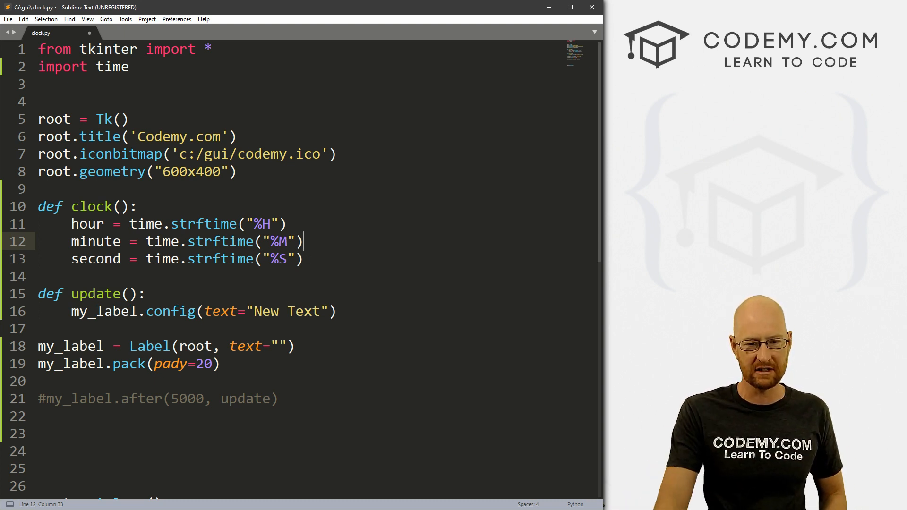
key("Enter")
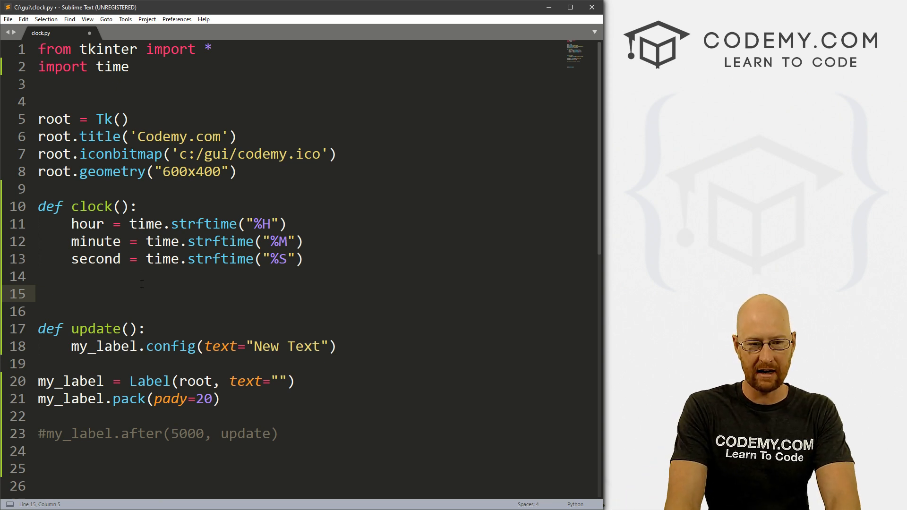
Add my_label.config(text=hour + ":" + minute + ":" + second) inside clock()
double_click(104, 346)
type("my")
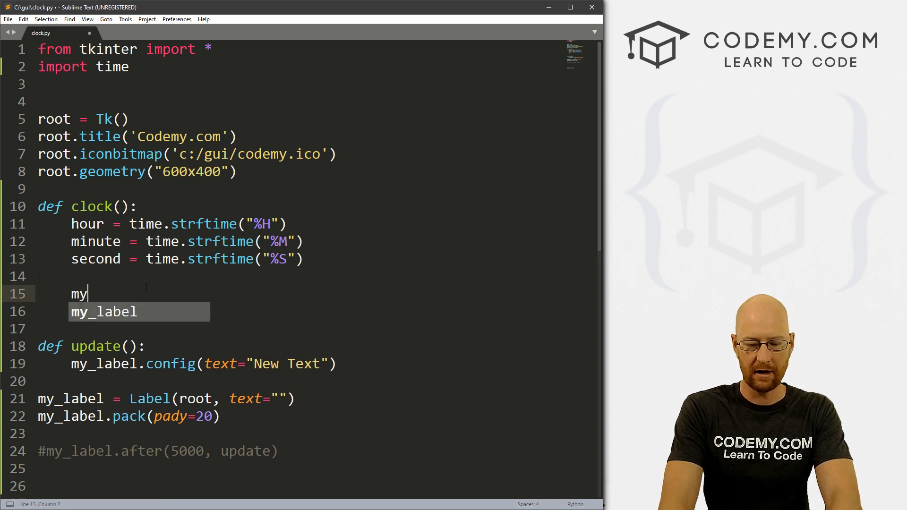
type("_label.cong")
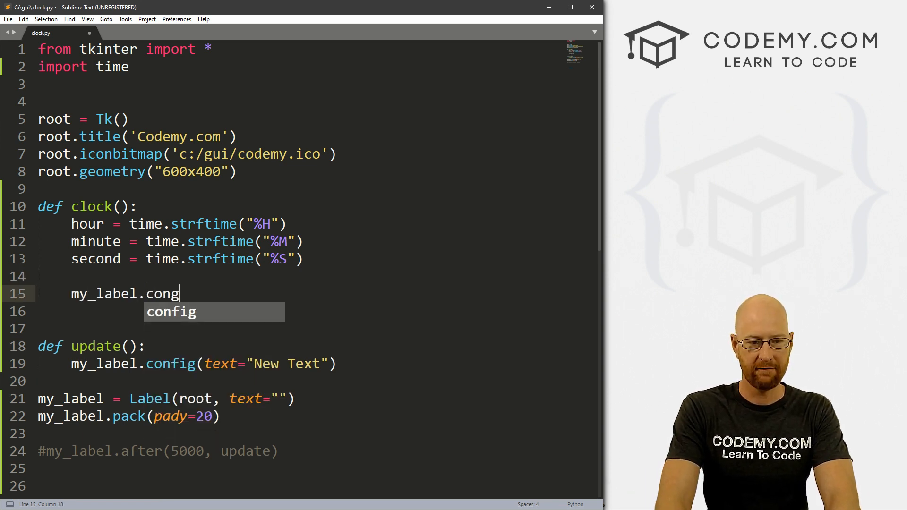
key("Tab")
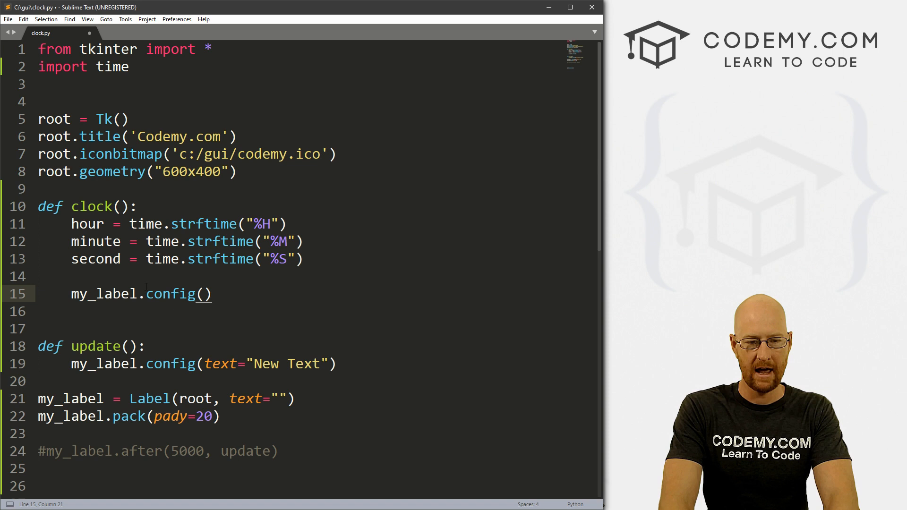
type("text")
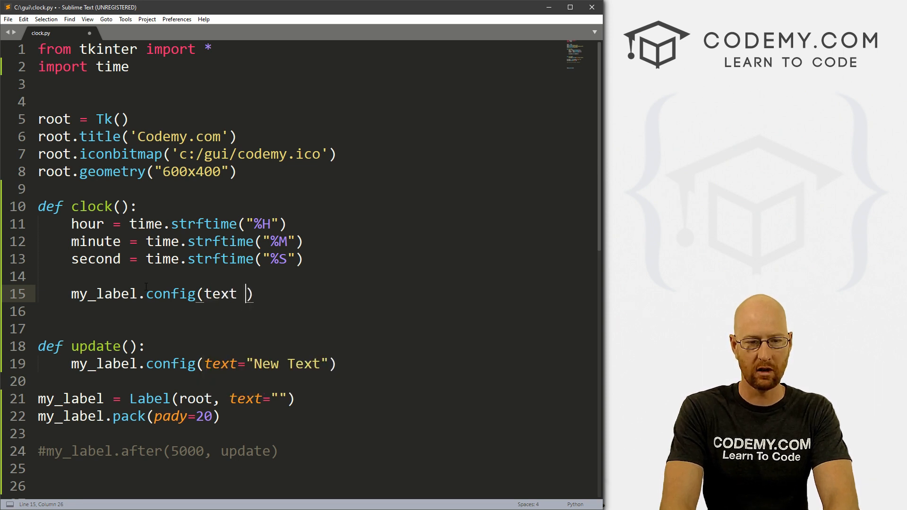
type("=hour")
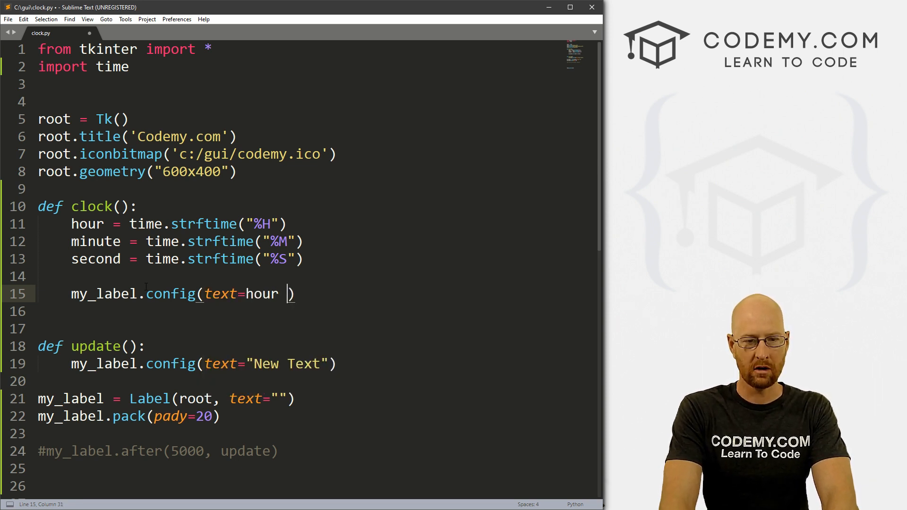
type("+")
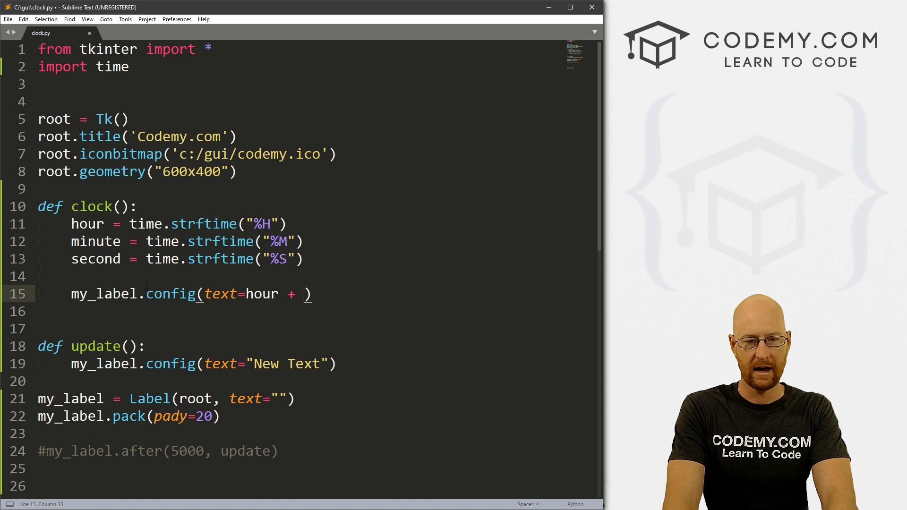
type("\":\"")
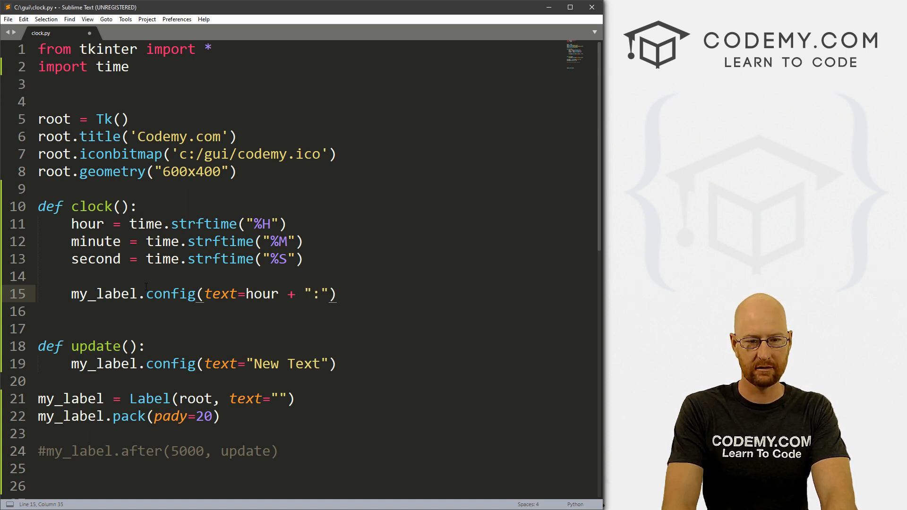
type("+ \"\"")
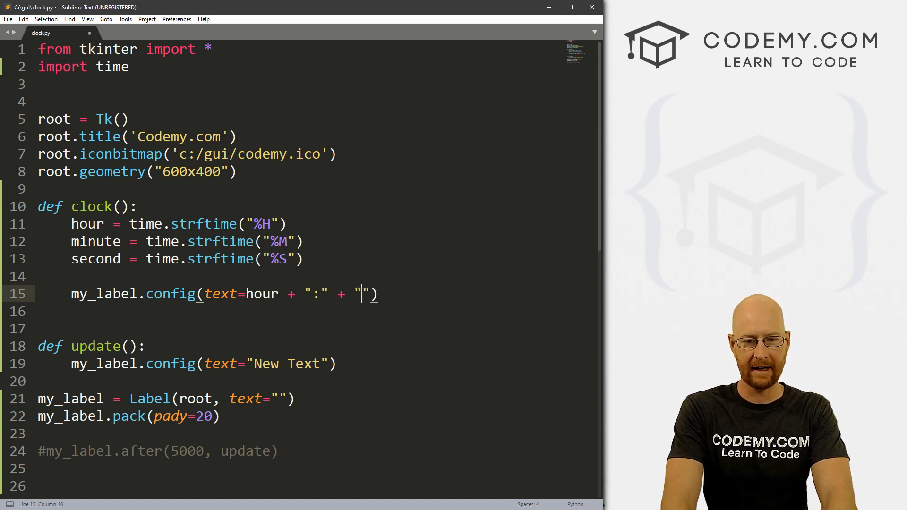
type("minue")
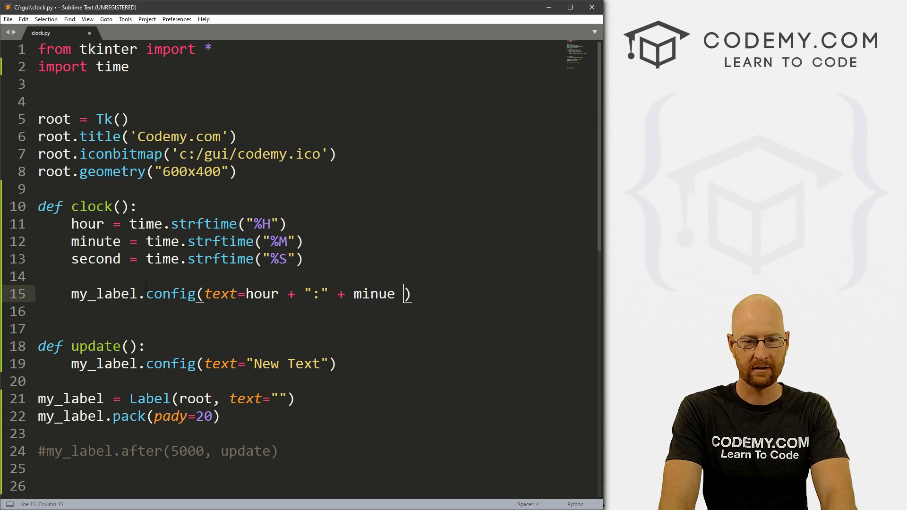
type("+ \"\"")
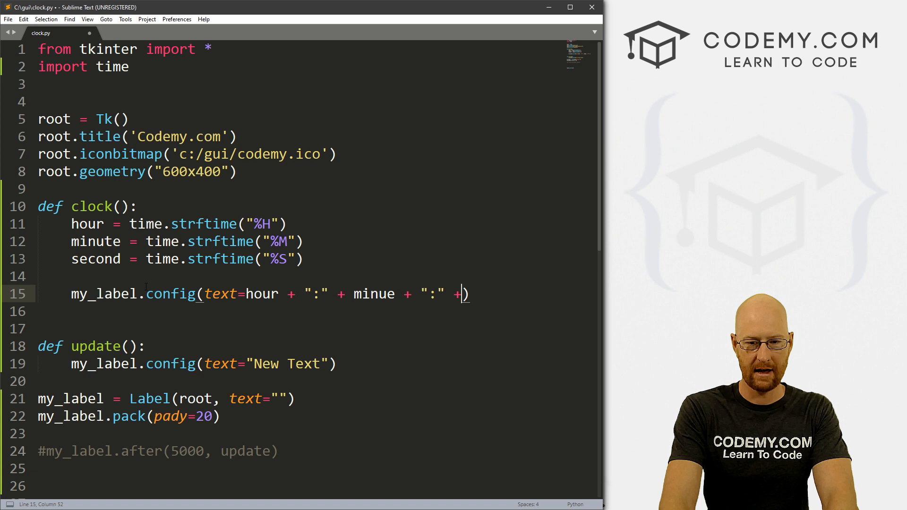
type("\"")
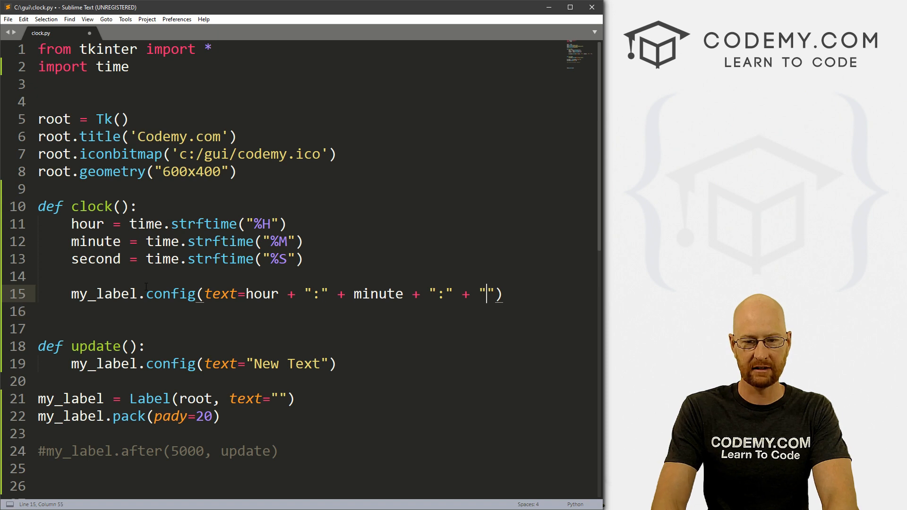
type("second")
left_click(166, 399)
type(", ")
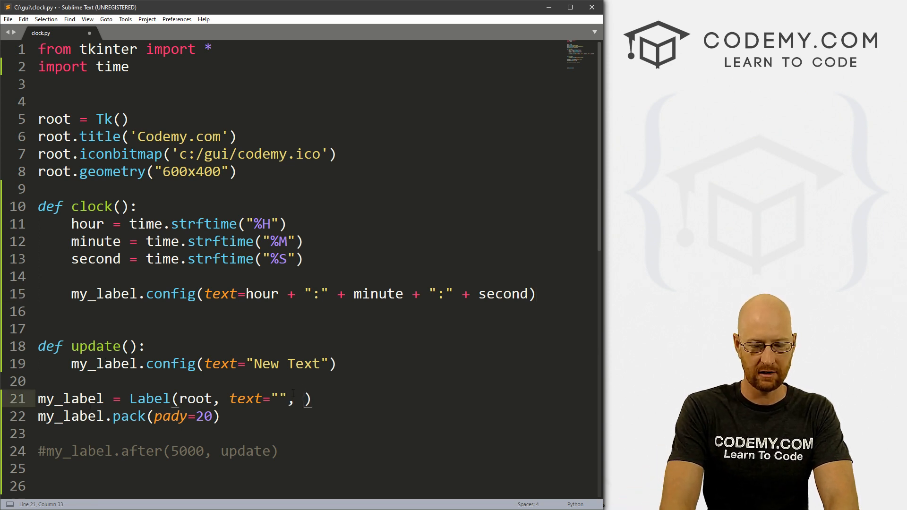
Style the label with Helvetica 48 font and green text, add a clock() call, and save
type("font=")
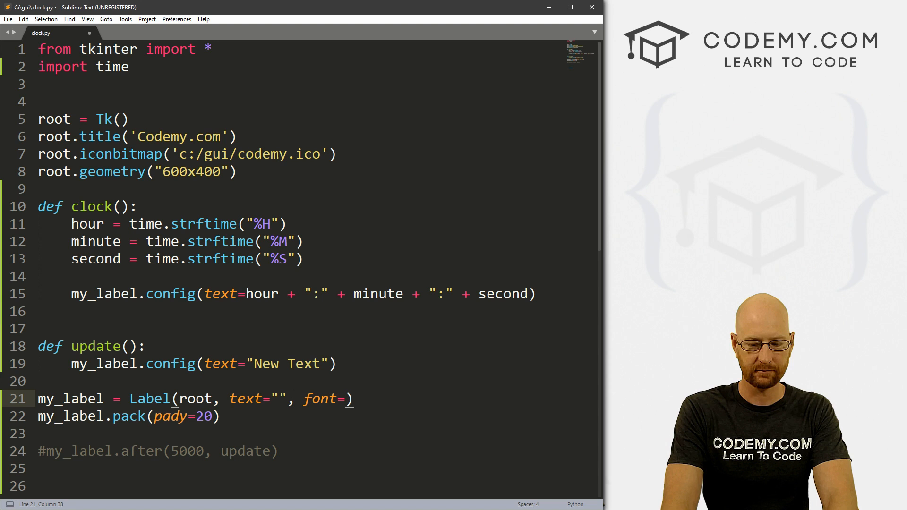
type("(\"Helvetica\",")
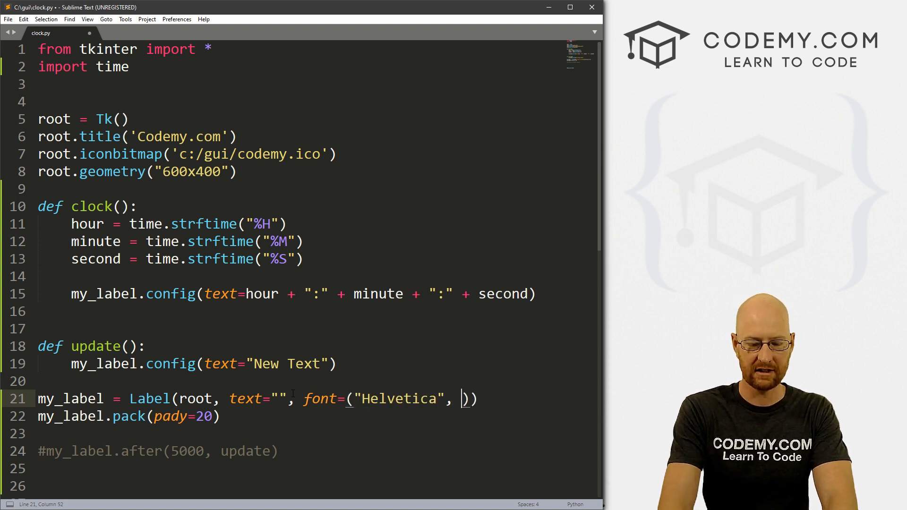
type("48")
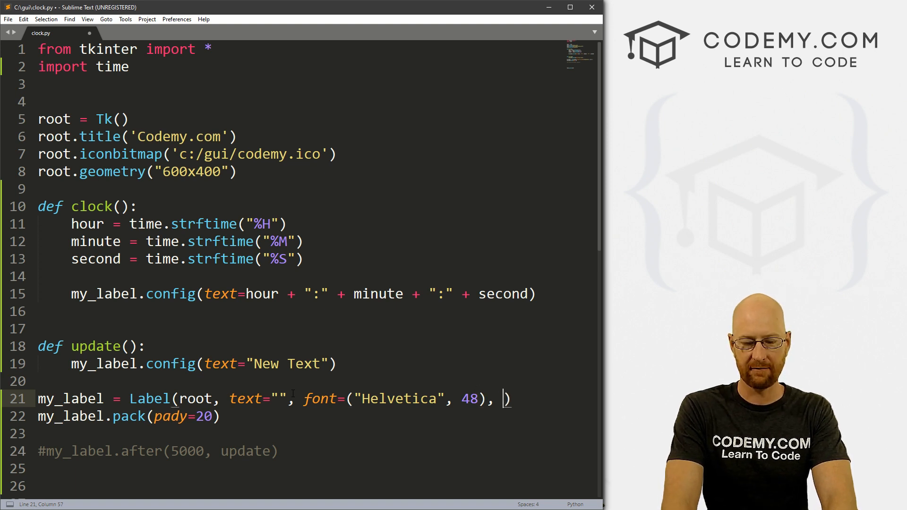
type("fg=\"gree")
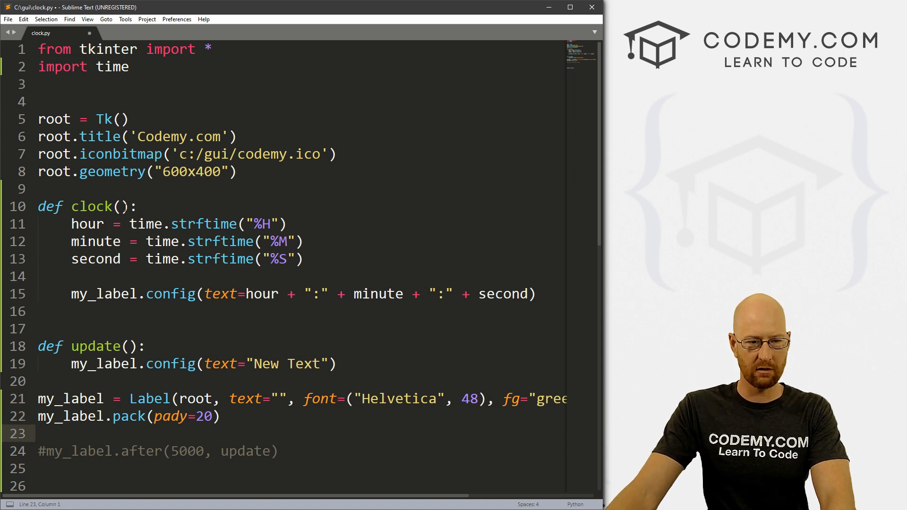
double_click(91, 207)
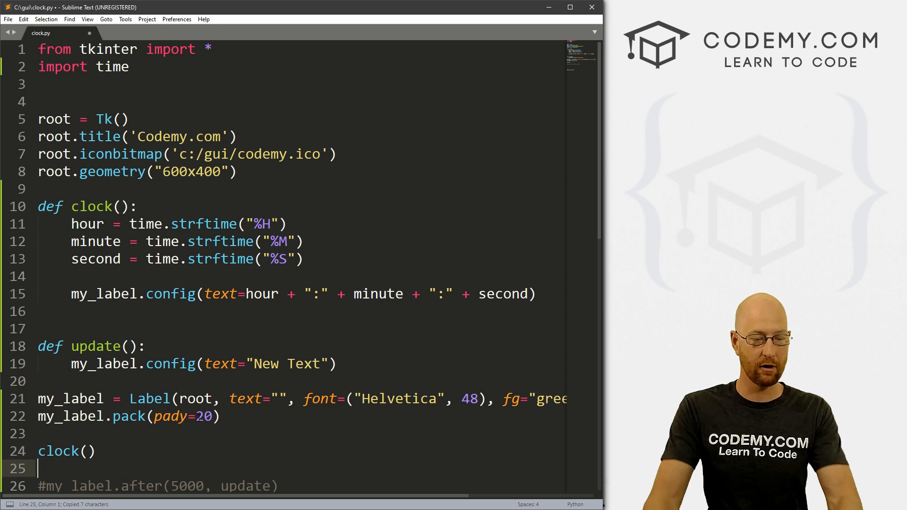
key("ctrl+s")
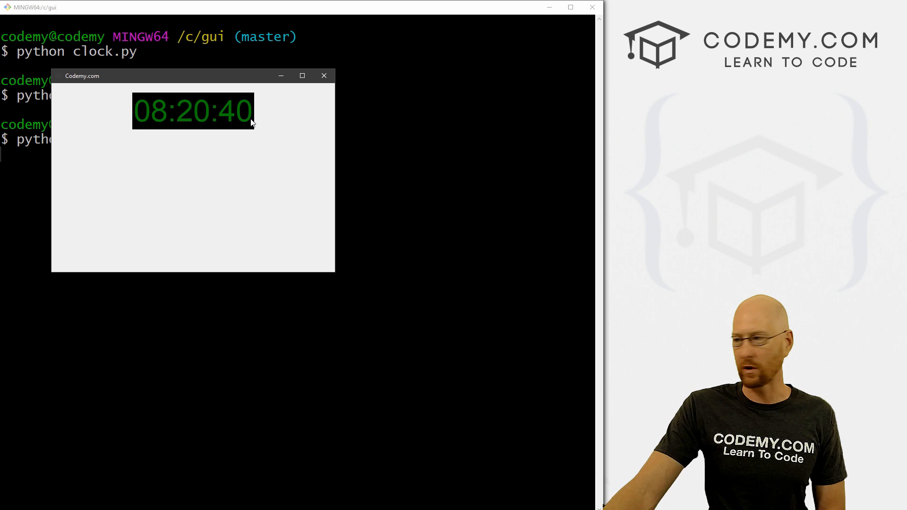
mouse_move(210, 132)
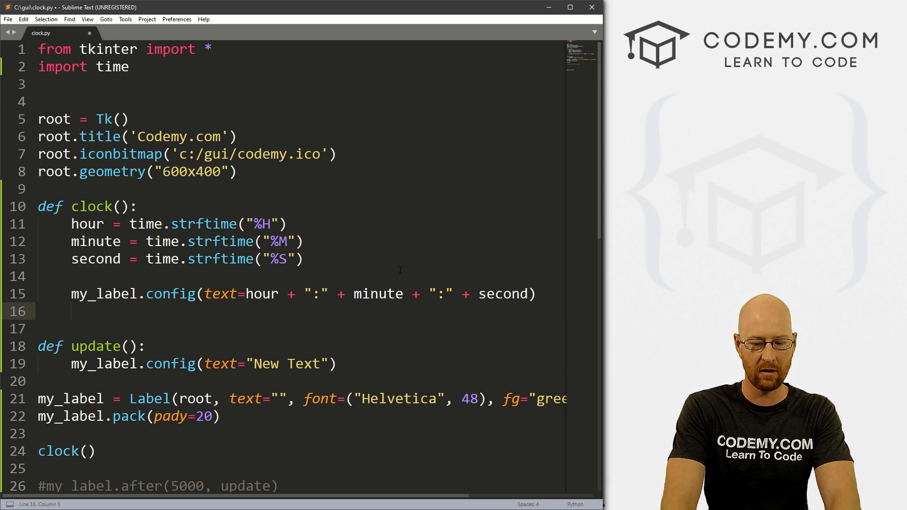
Add my_label.after(1000, clock) below the config line in clock()
type("my_label.af")
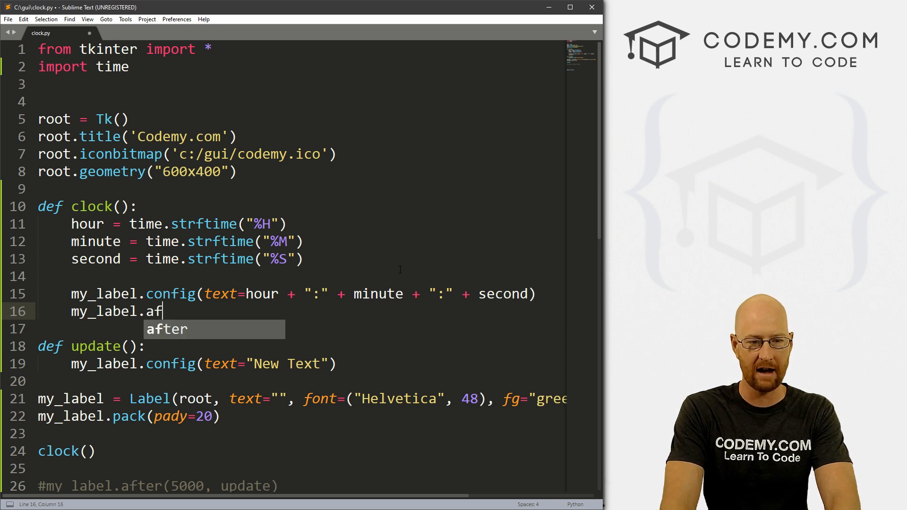
type("ter(1")
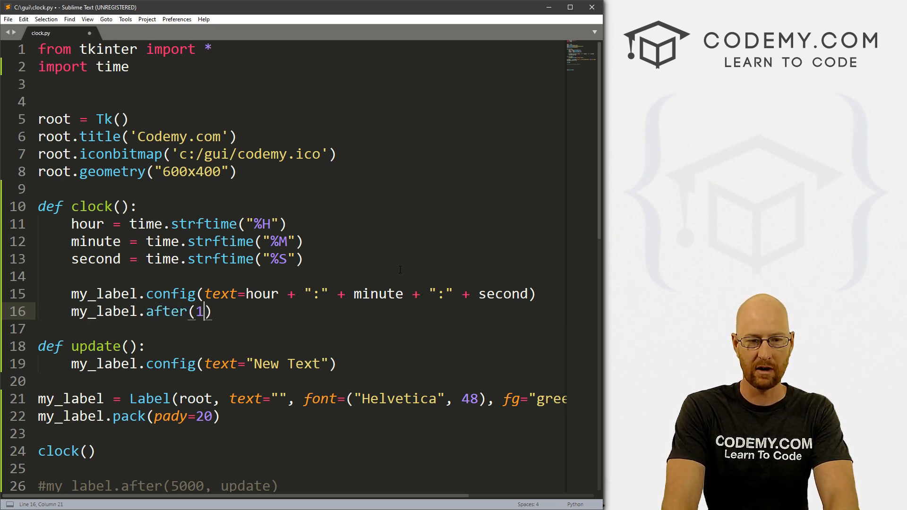
type("000,")
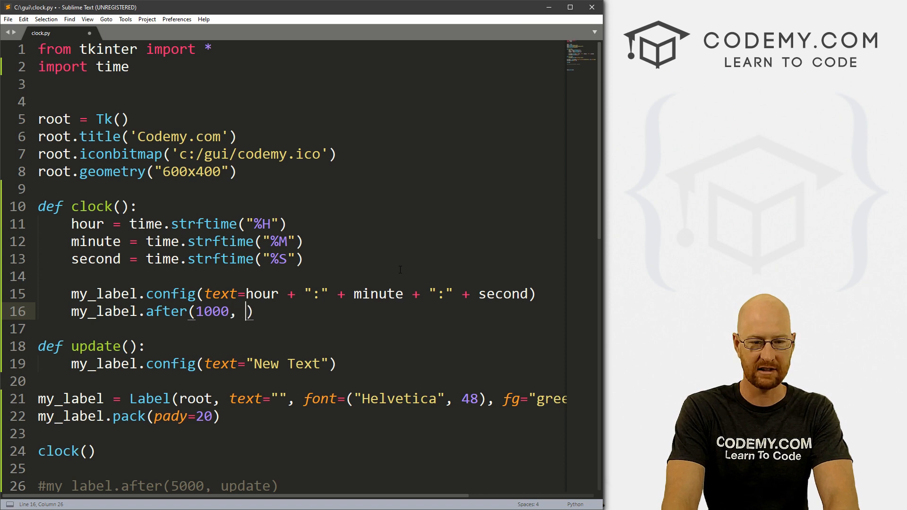
type("clock")
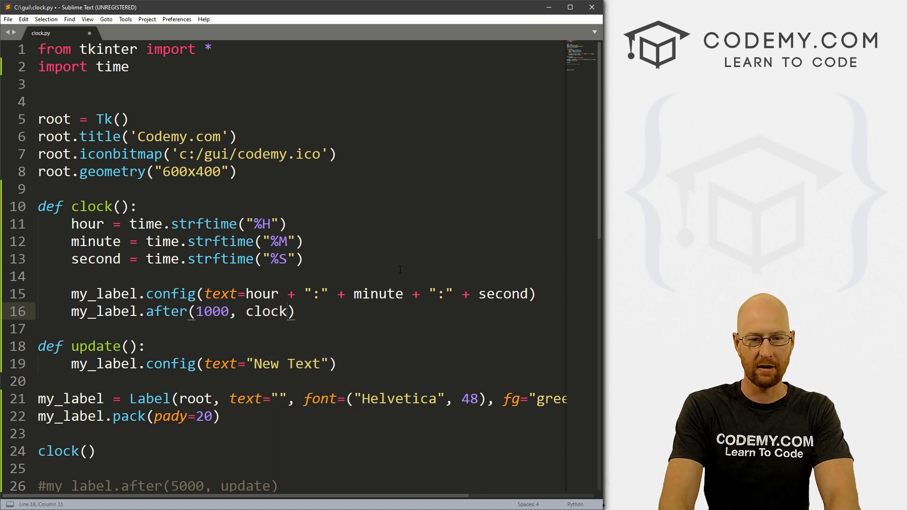
type("(")
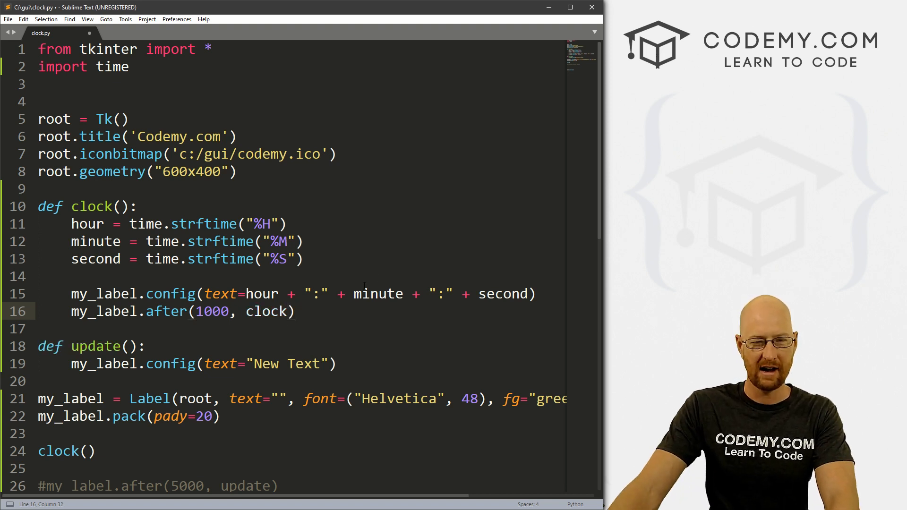
double_click(268, 311)
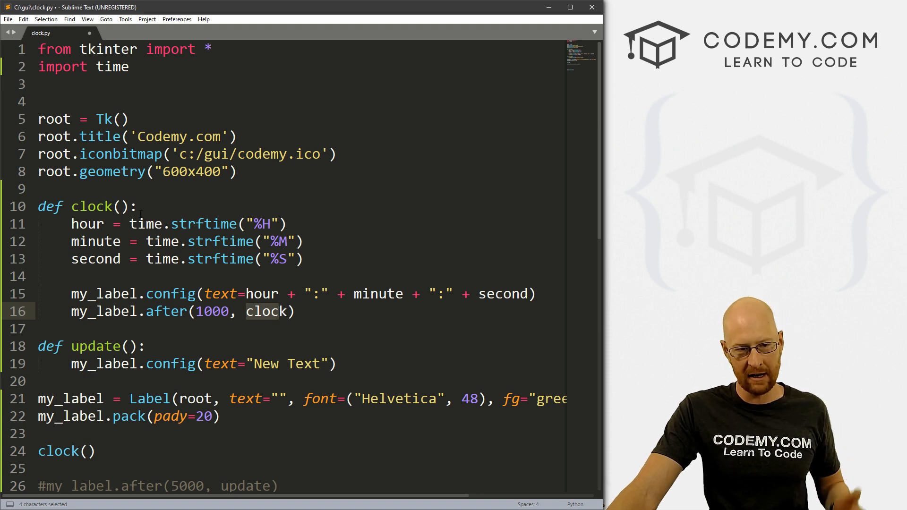
left_click(58, 452)
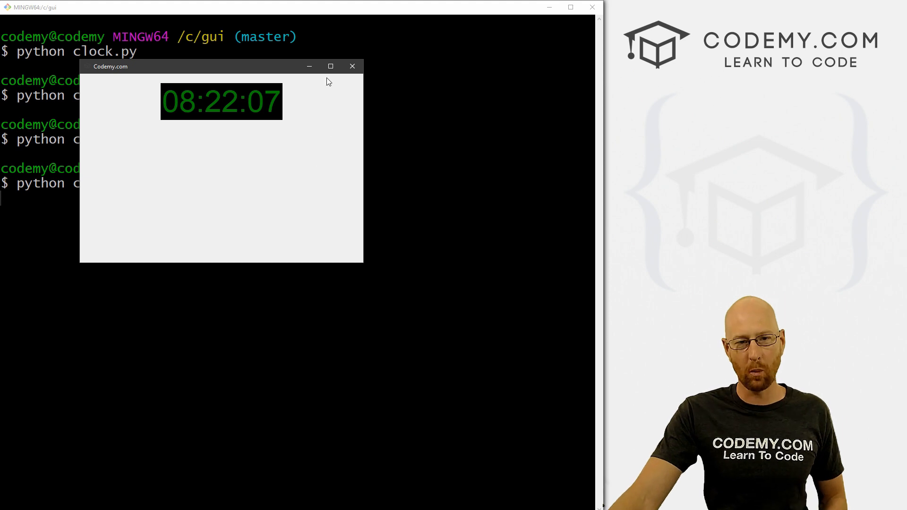
Close the live clock window after watching the seconds tick
left_click(352, 66)
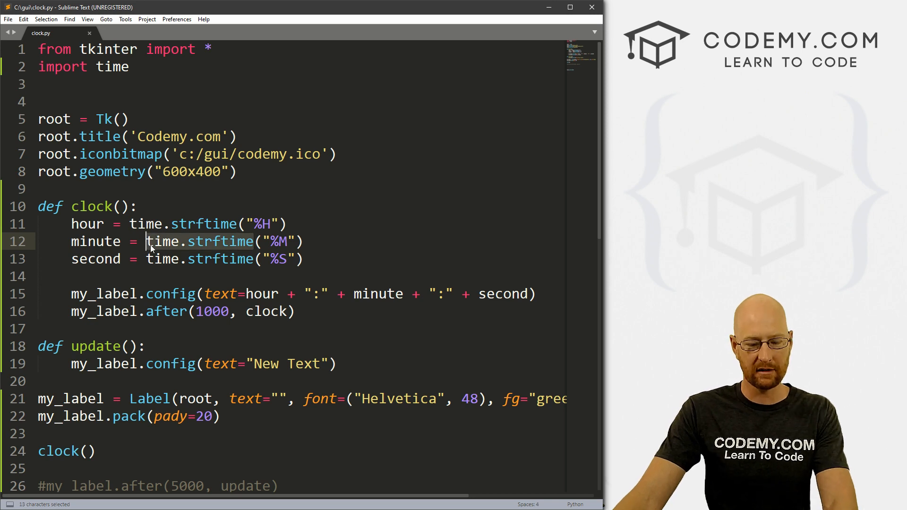
Copy time.strftime, open the Python time docs, and scroll to the directives table
key("ctrl+c")
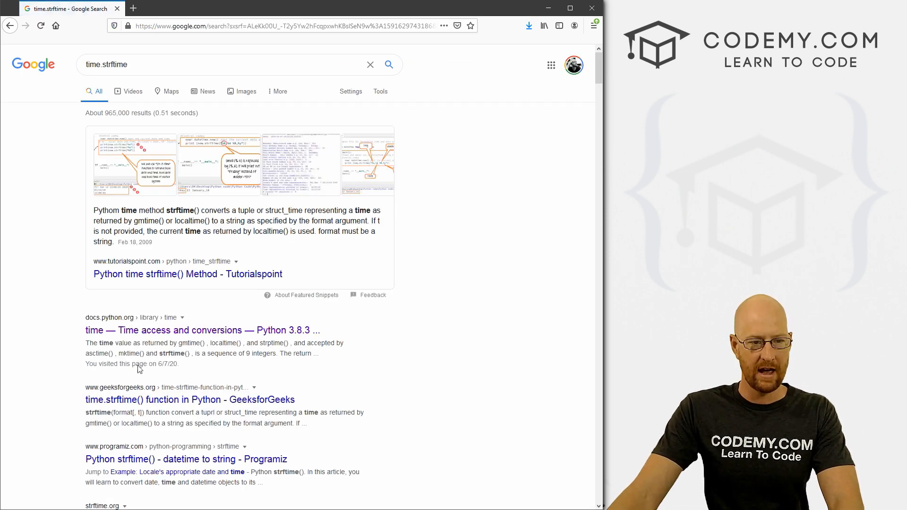
left_click(203, 330)
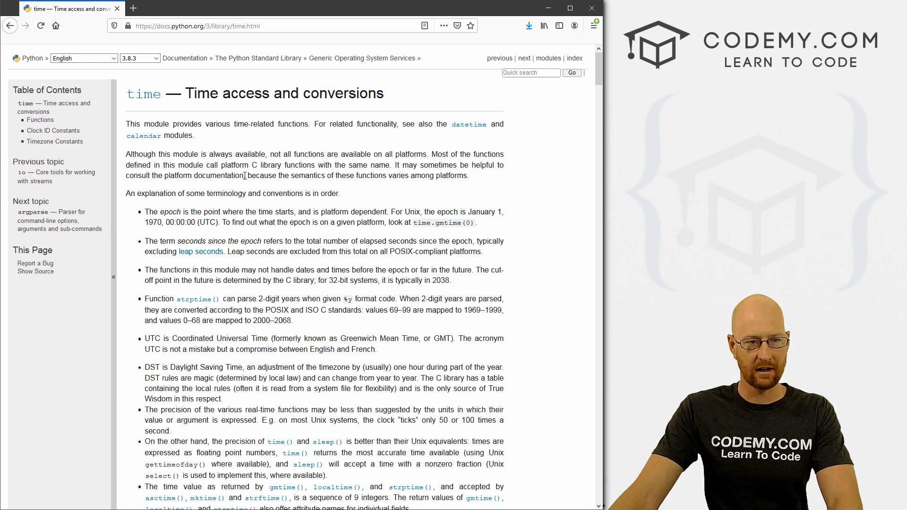
scroll("down", 3)
type("time.strftime")
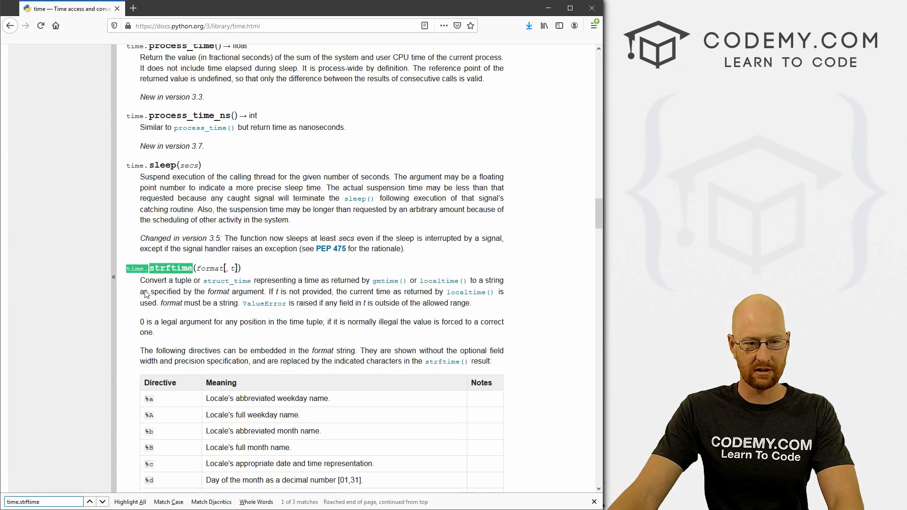
scroll("down", 3)
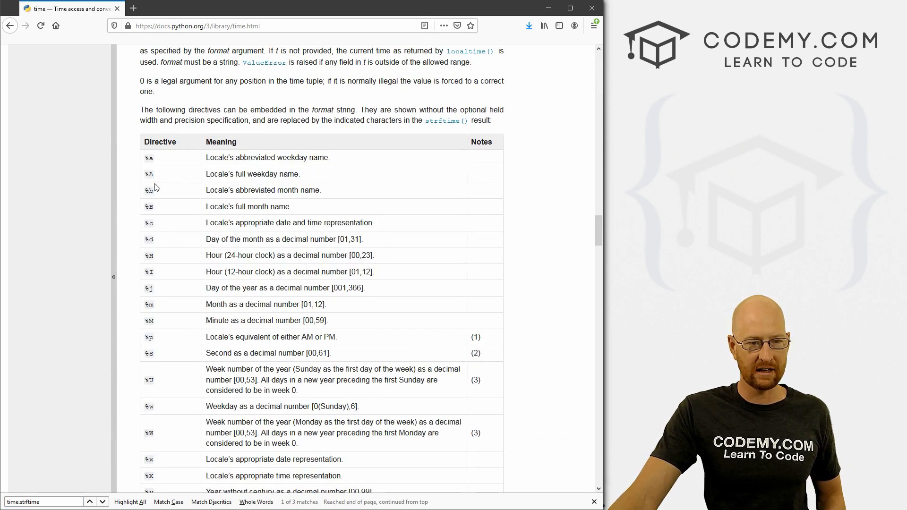
scroll("down", 3)
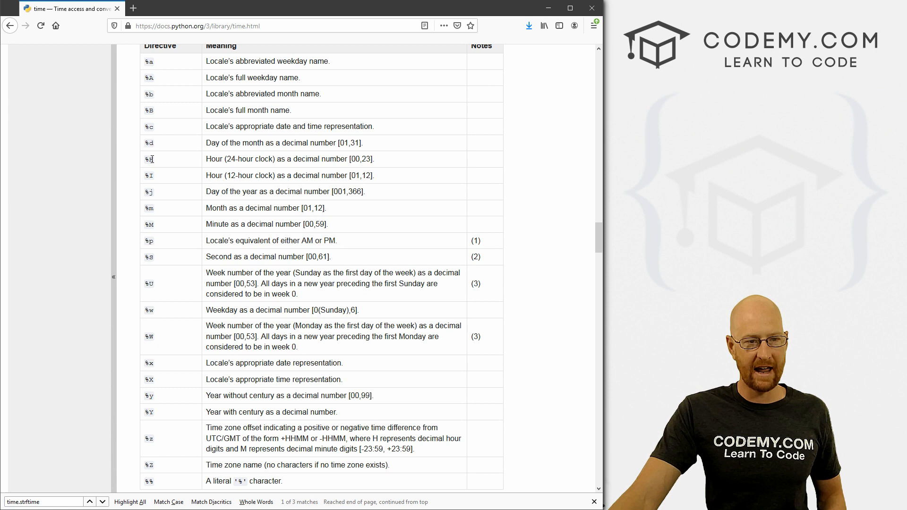
double_click(149, 225)
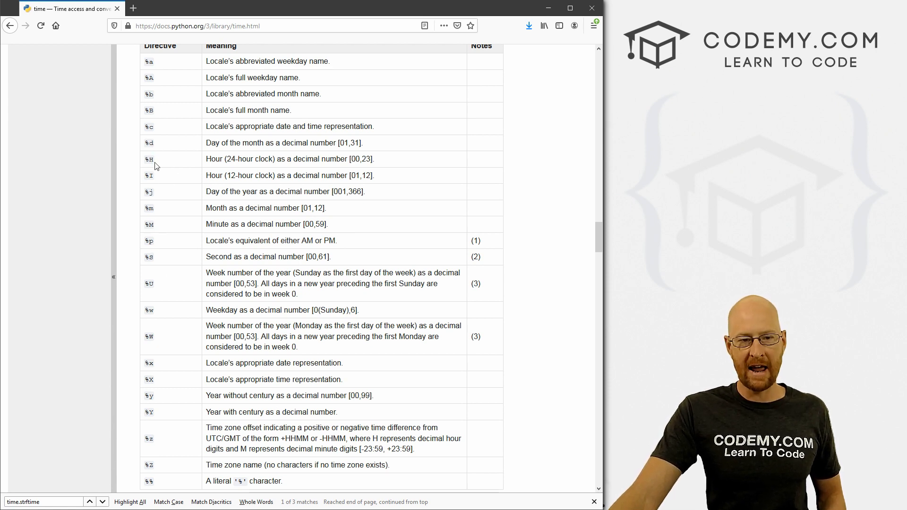
left_click_drag(222, 159, 277, 159)
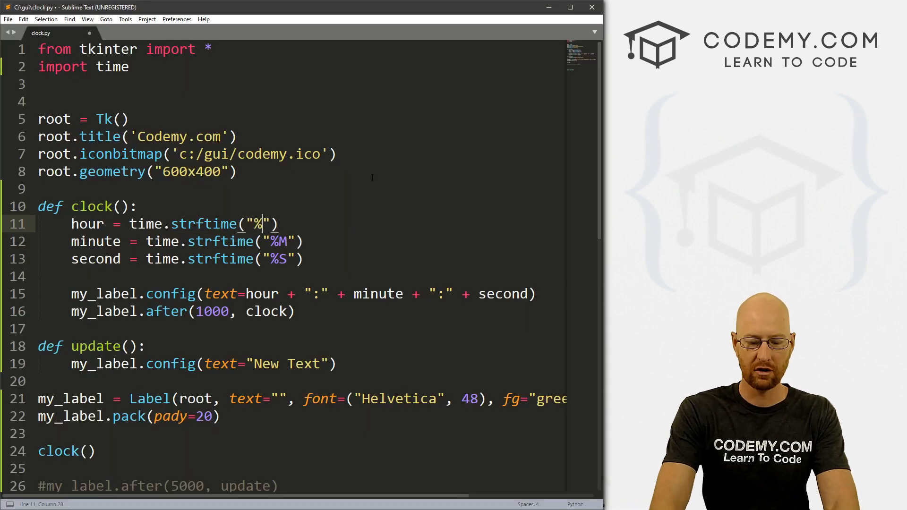
Change the hour strftime format to %I for a 12-hour clock and save
type("I")
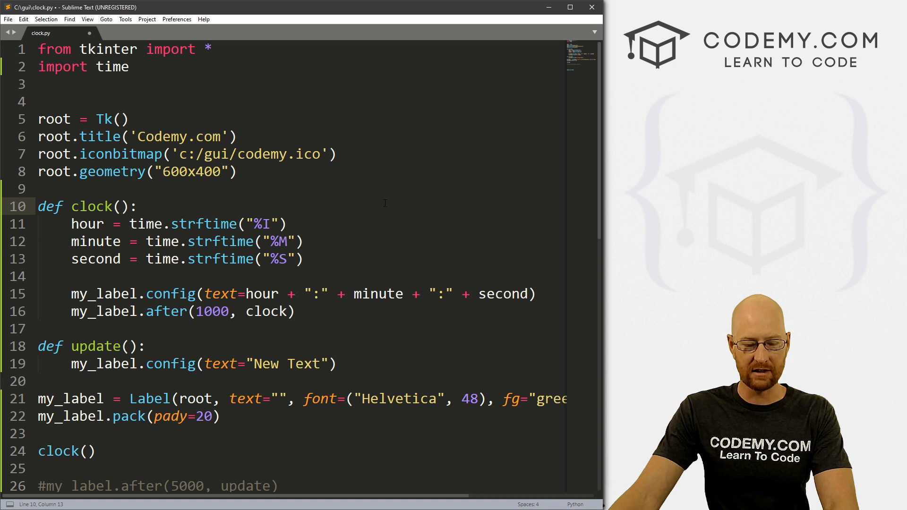
key("ctrl+s")
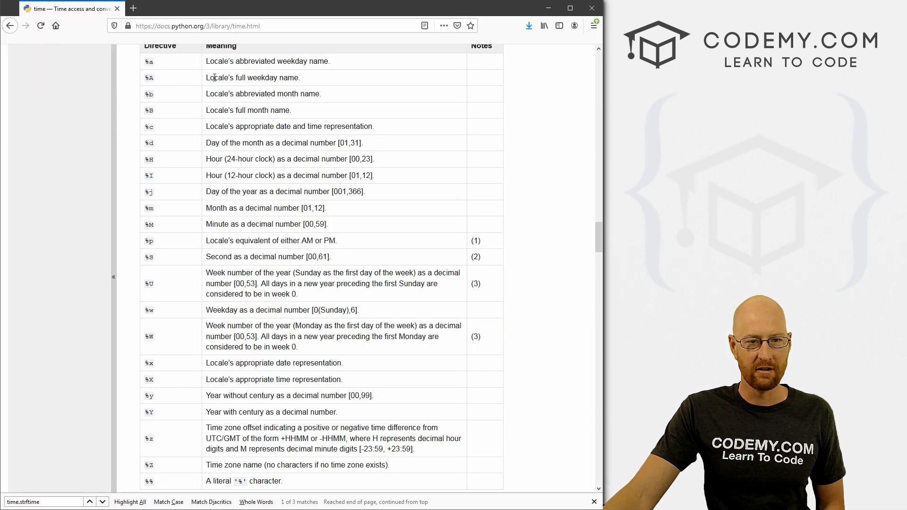
double_click(149, 77)
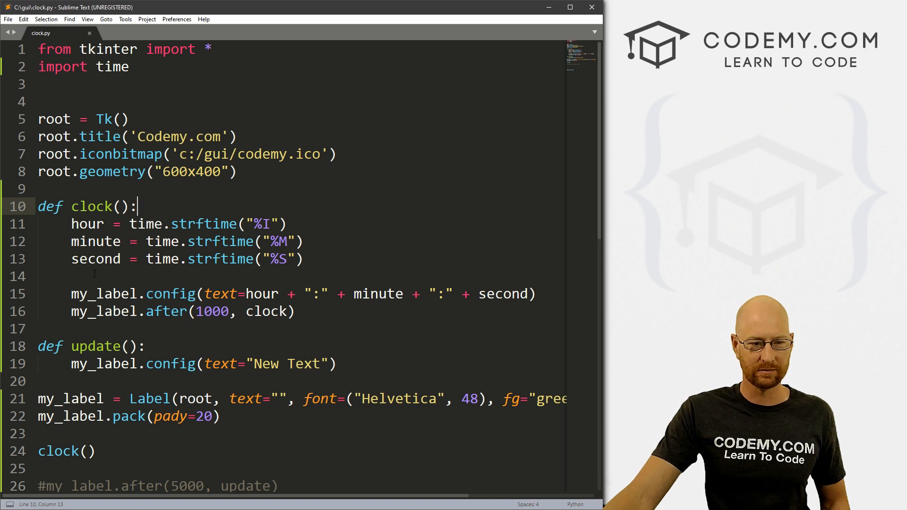
Add day = time.strftime("%A") inside clock() for the full weekday name
type("day = time.strftime(\"%S")
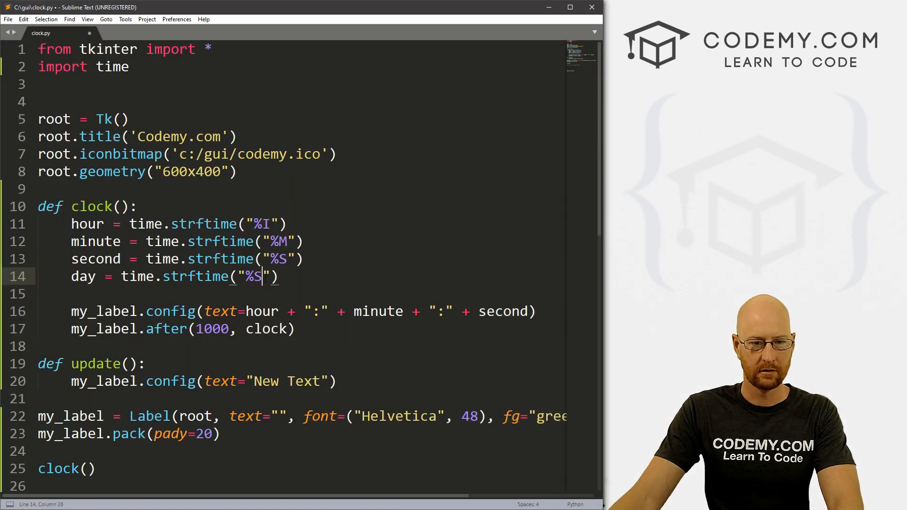
type("A")
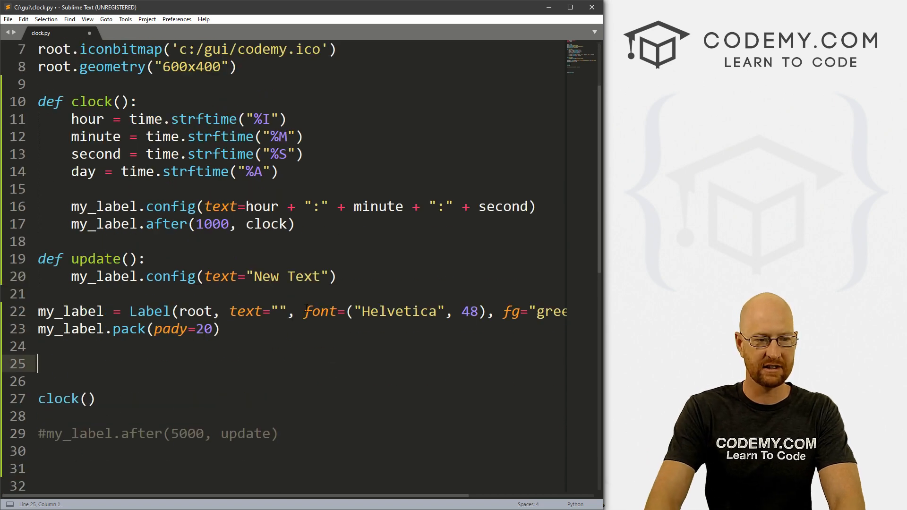
Create an empty my_label2 Label and pack it with pady=10
type("my+")
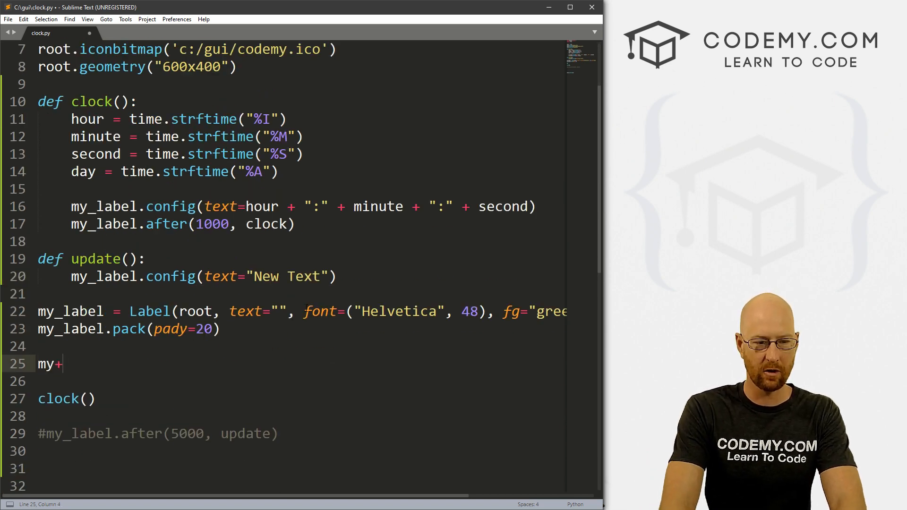
type("_label2")
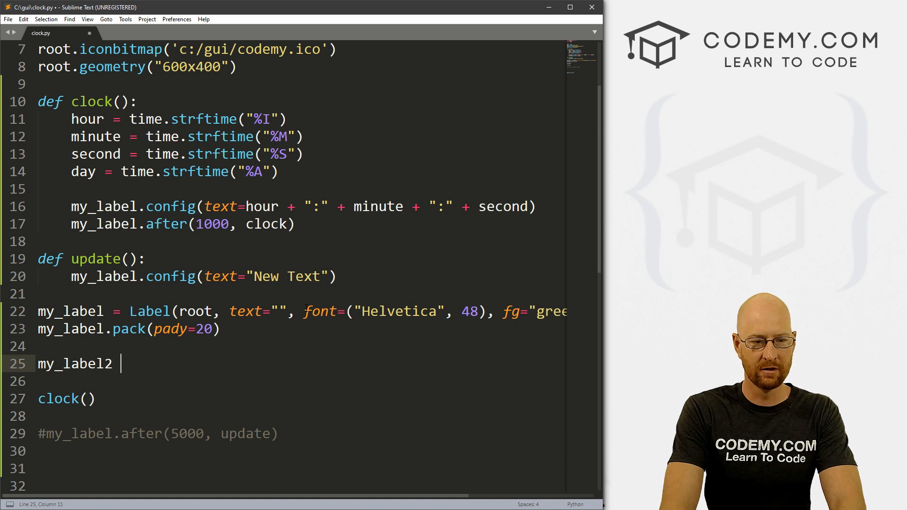
type("= Label(r")
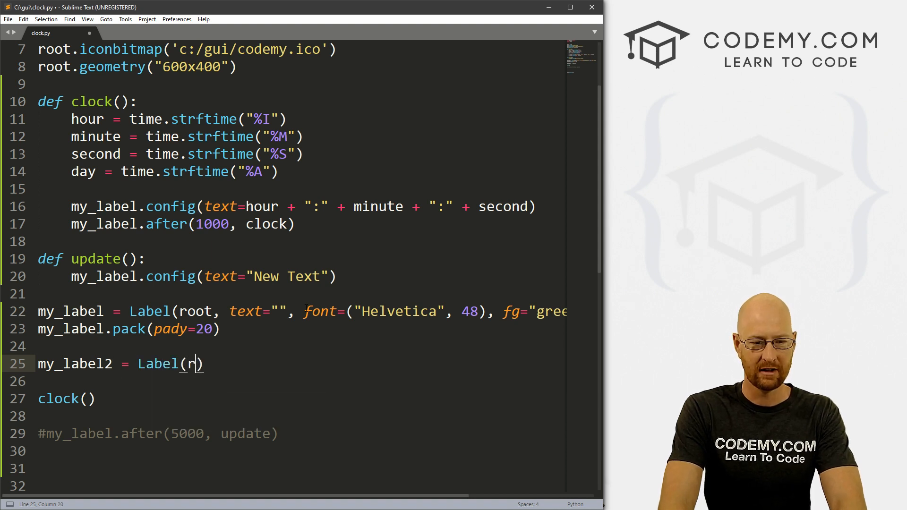
type("oot, text=\"")
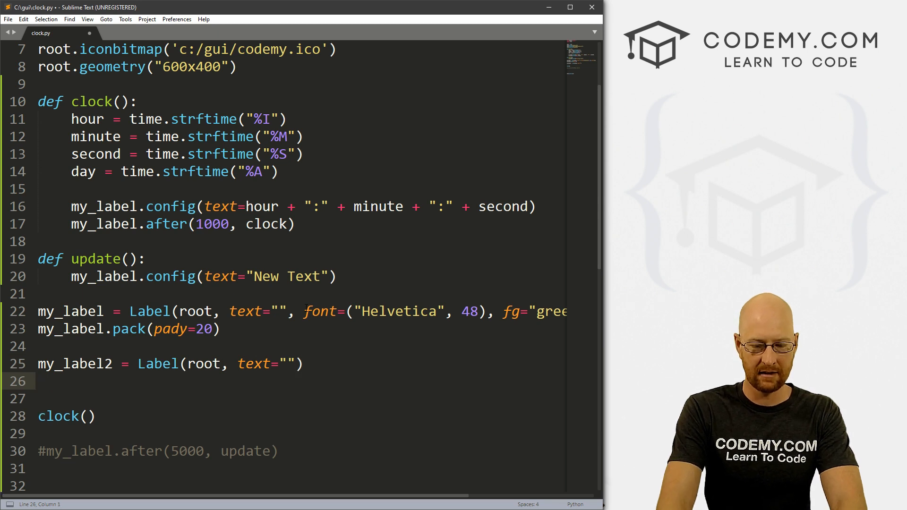
type("my_label2.pack")
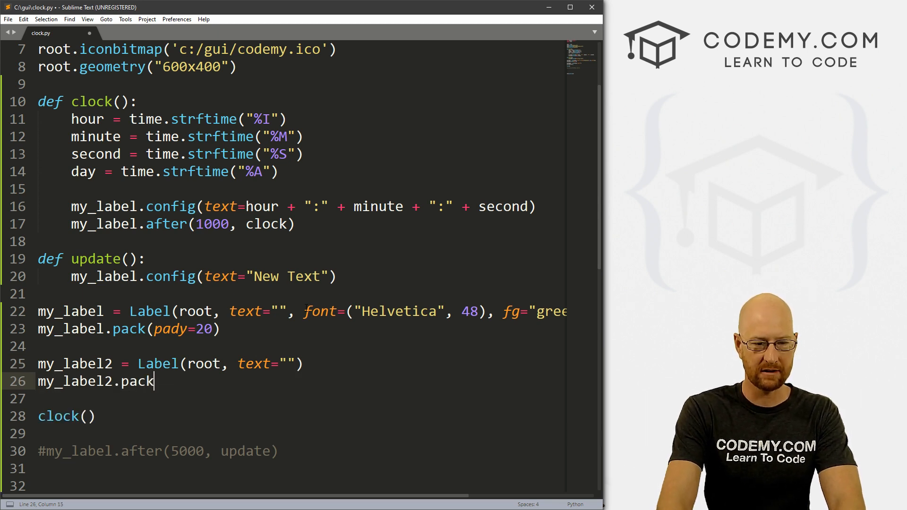
type("(pady=")
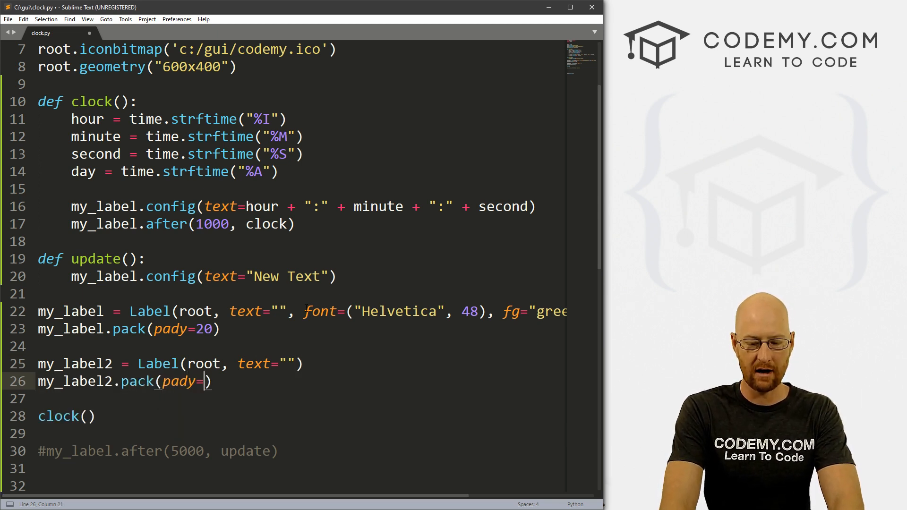
type("10")
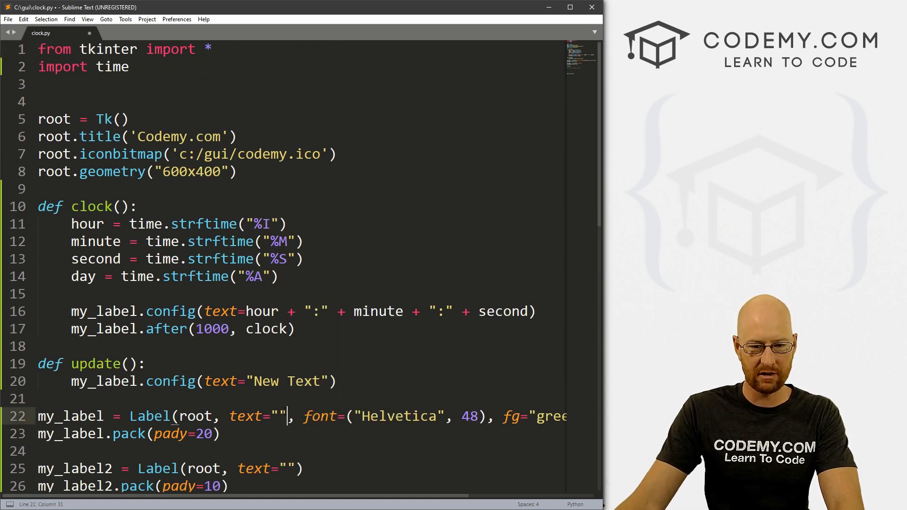
Give my_label2 a 14-point Helvetica font, fixing the stray extra size digit
scroll("down", 3)
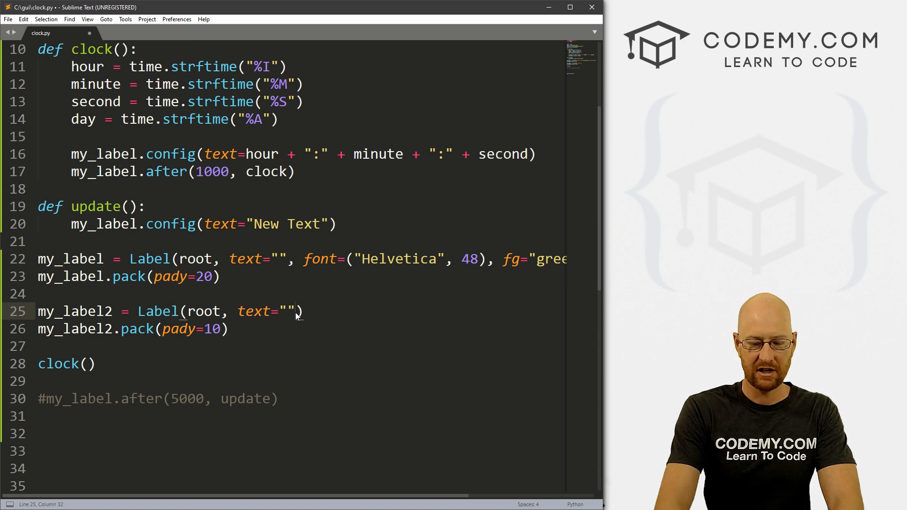
type(", font=()")
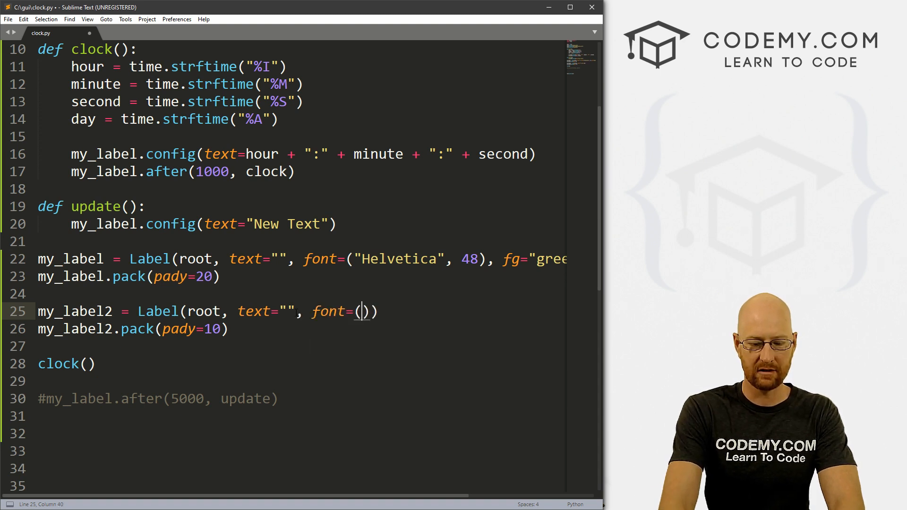
type("\"hel")
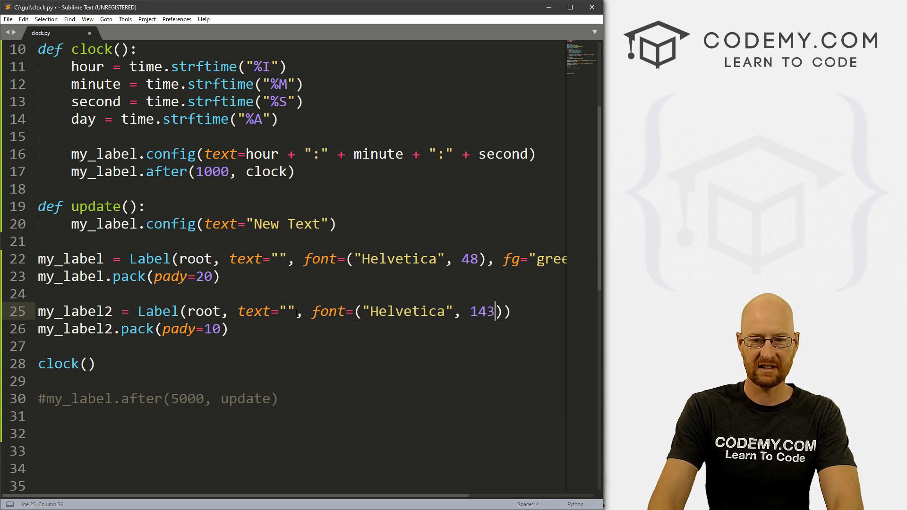
key("Backspace")
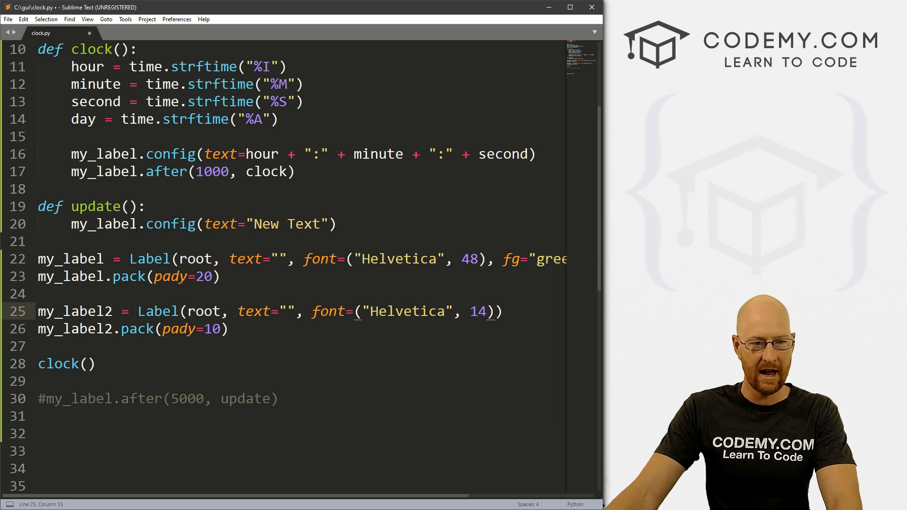
left_click(294, 171)
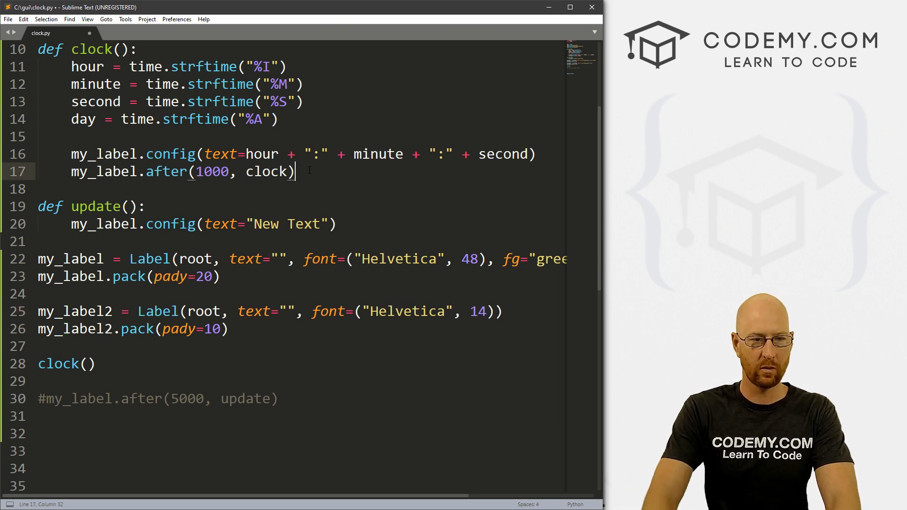
Add my_label2.config(text=day) after my_label.after in clock(), and save
type("my")
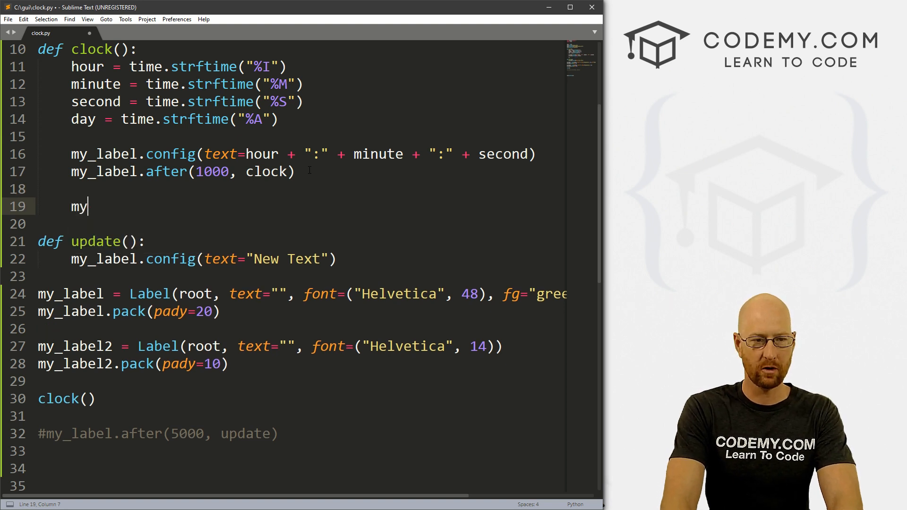
type("_label2.")
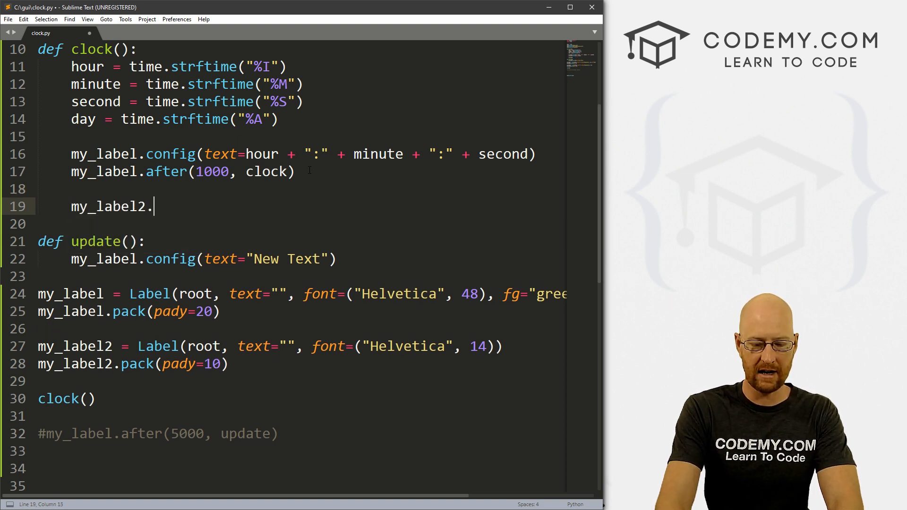
type("config()")
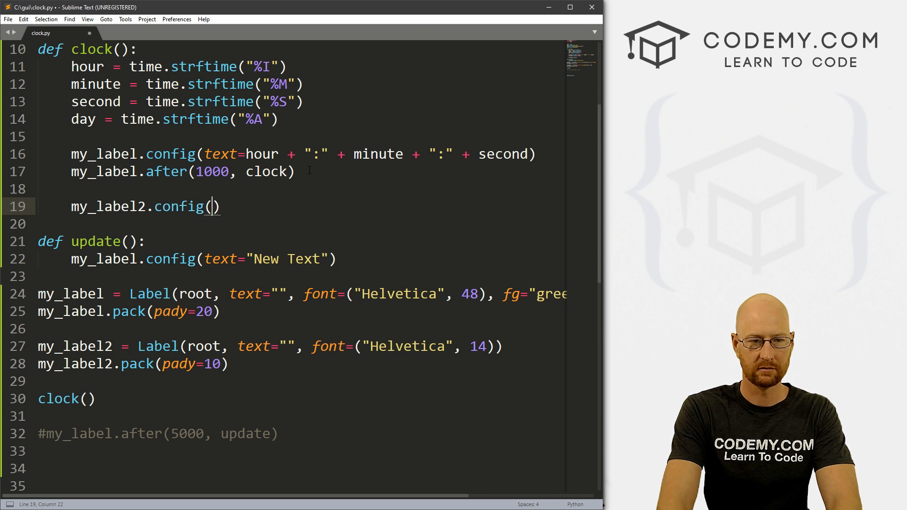
type("text=")
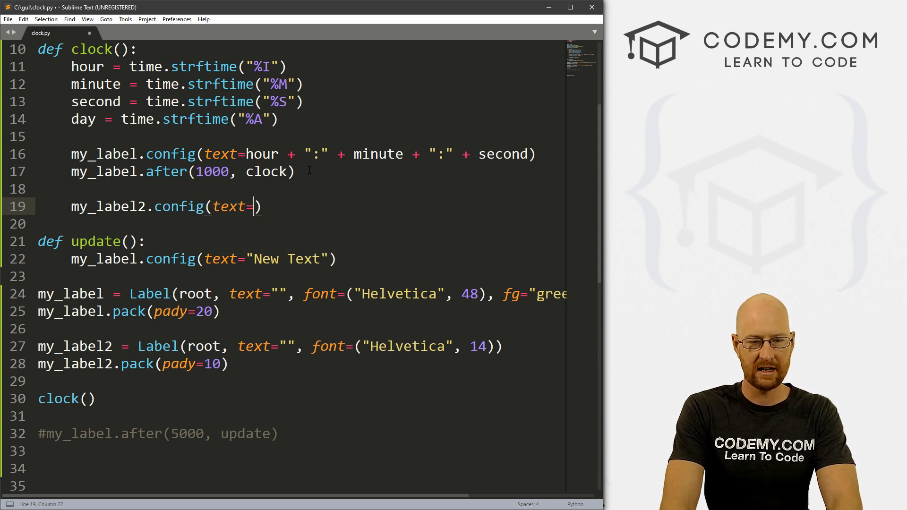
type("day")
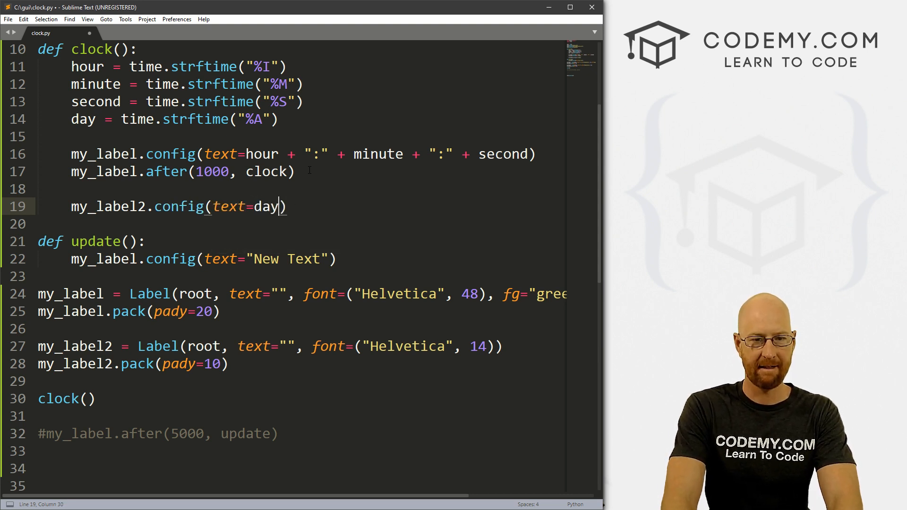
key("ctrl+s")
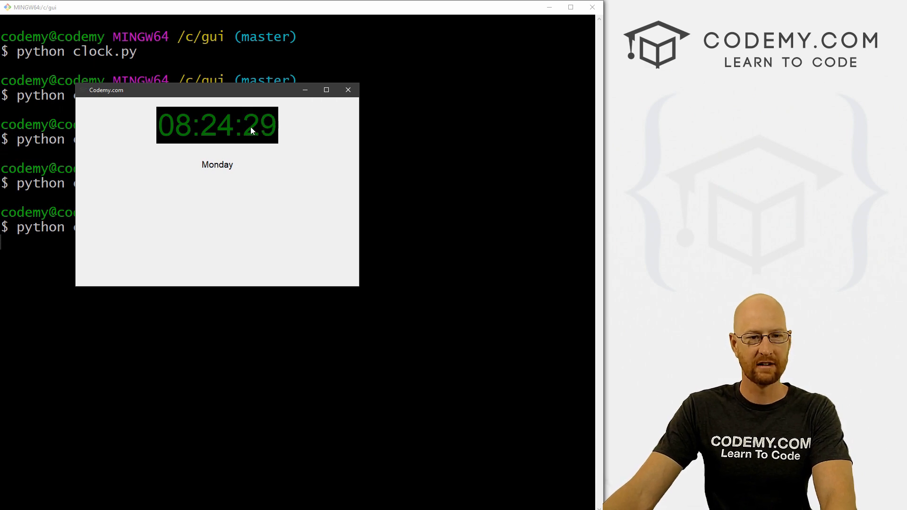
Close the running clock window and review the strftime directive table in Firefox
left_click(349, 90)
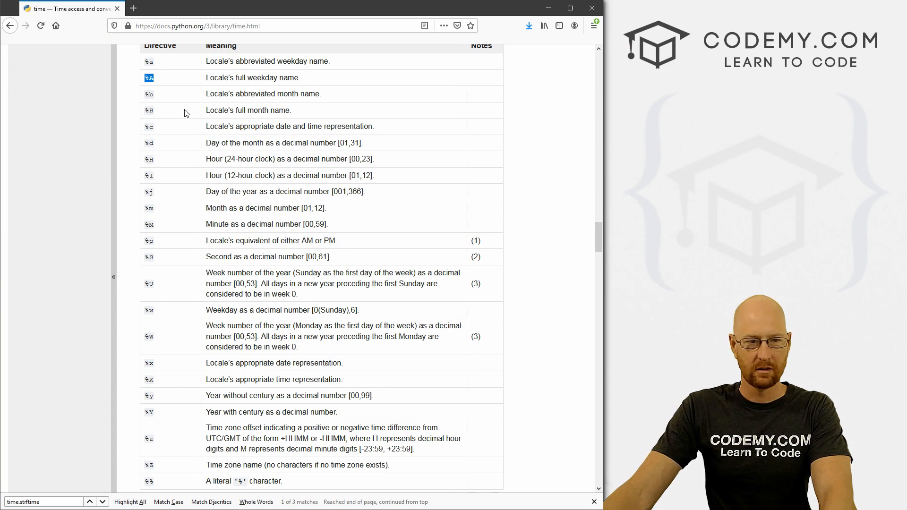
scroll("down", 3)
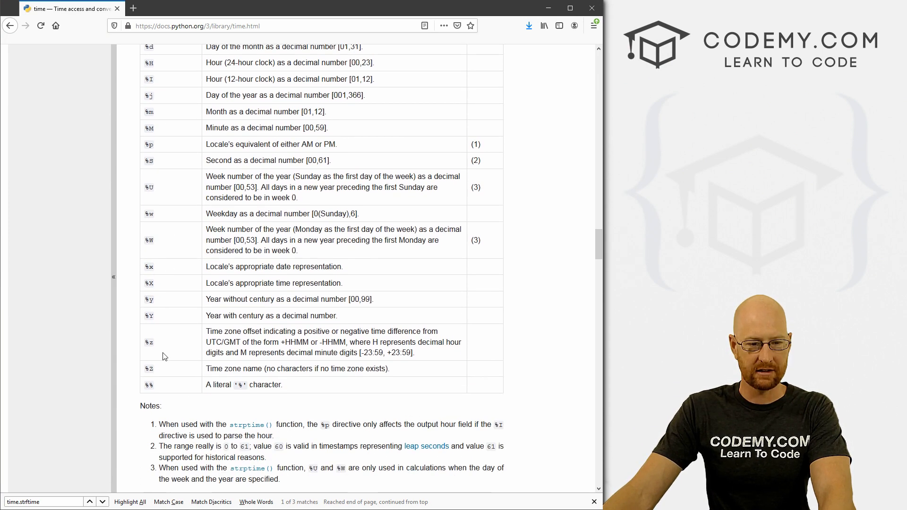
left_click_drag(221, 144, 337, 144)
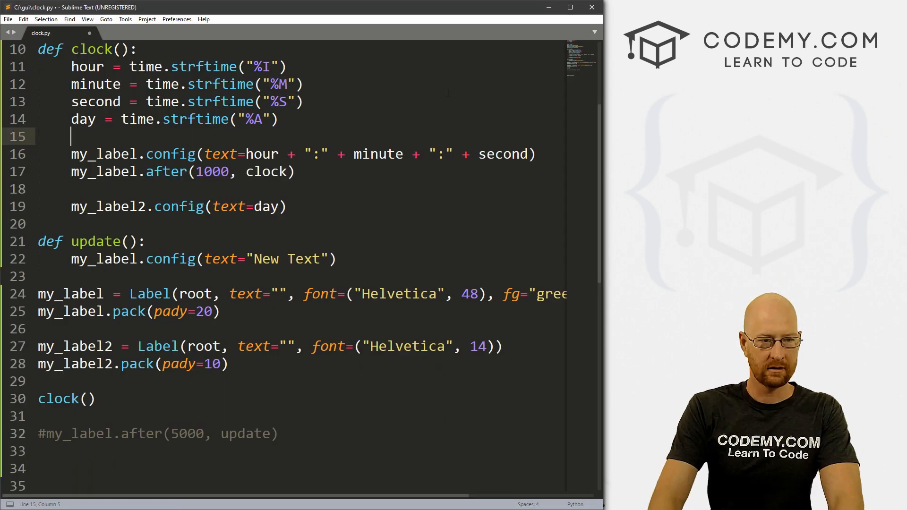
Add am_pm = time.strftime("%p"), append " " + am_pm to the time label, and save
type("am_pm =")
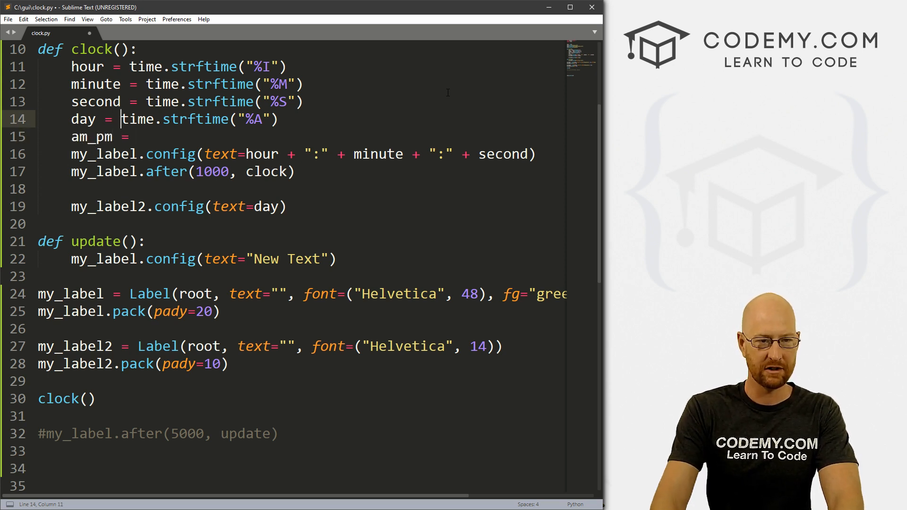
type("time.strftime(\"%A\")")
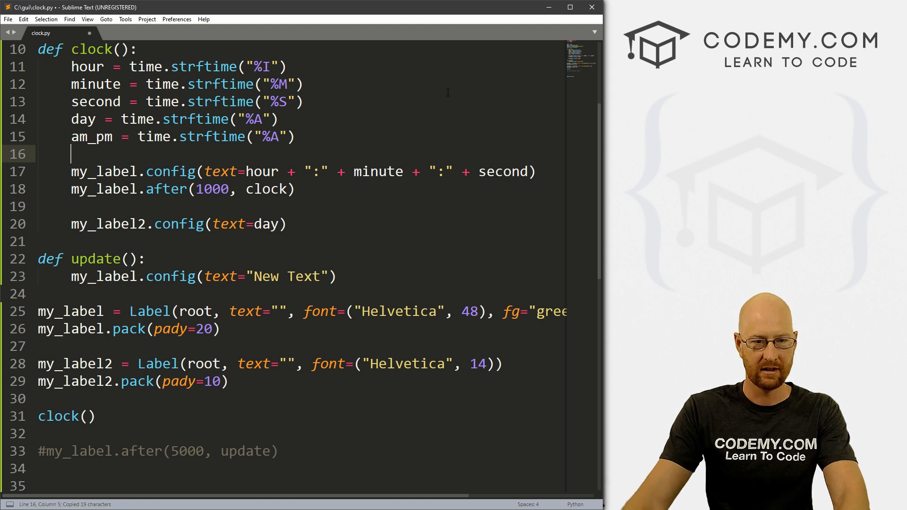
type("po")
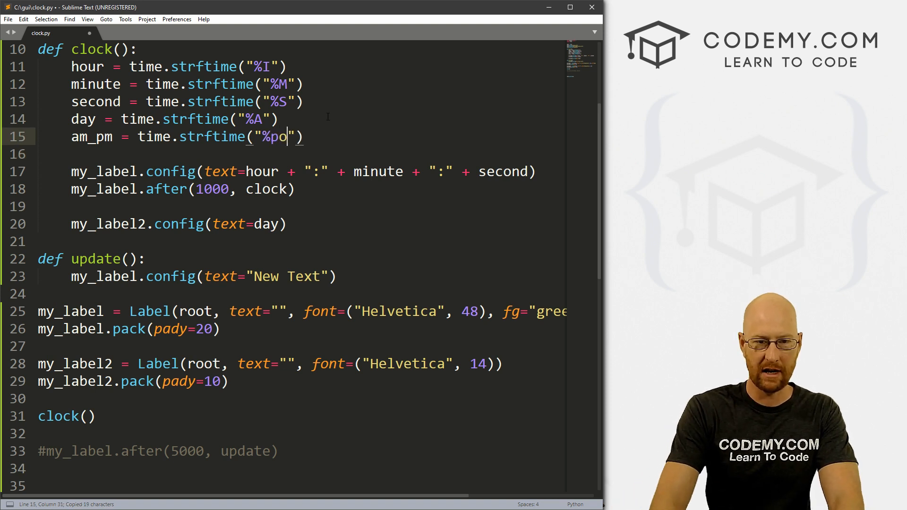
key("Backspace")
type(" + \" ")
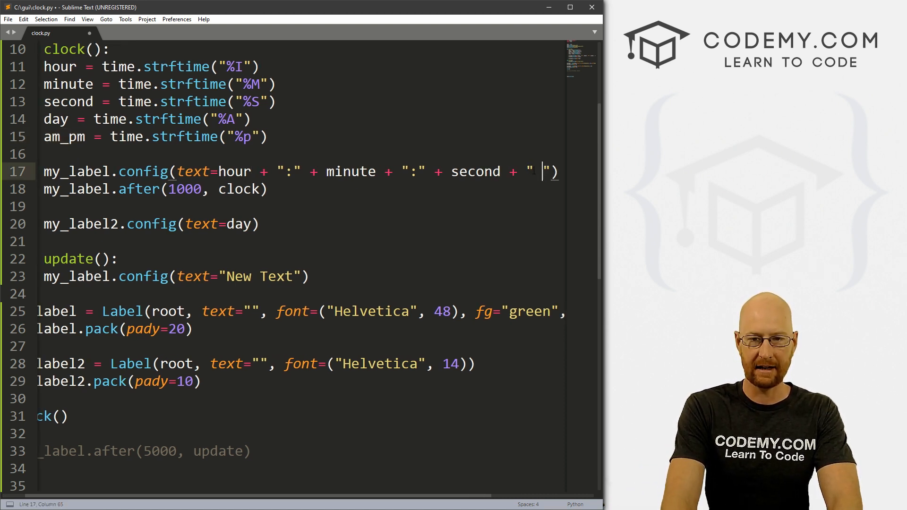
type("am_pm")
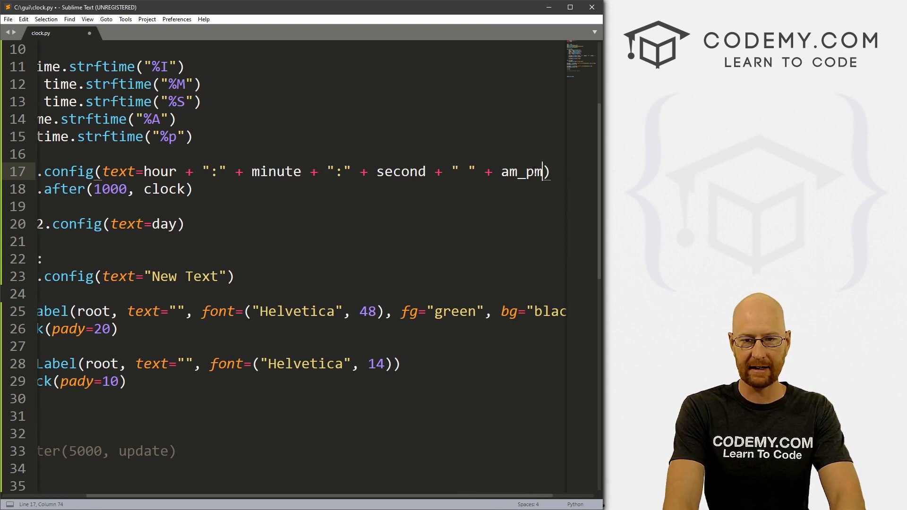
key("ctrl+s")
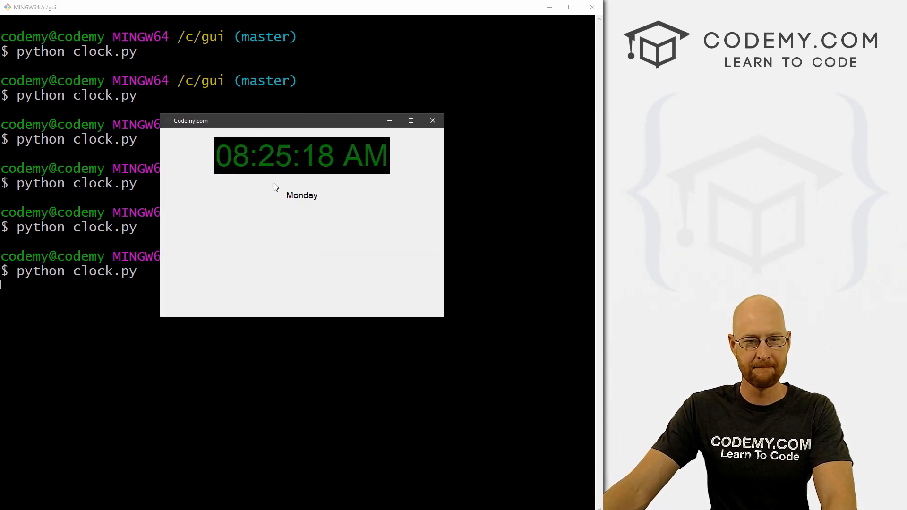
mouse_move(356, 186)
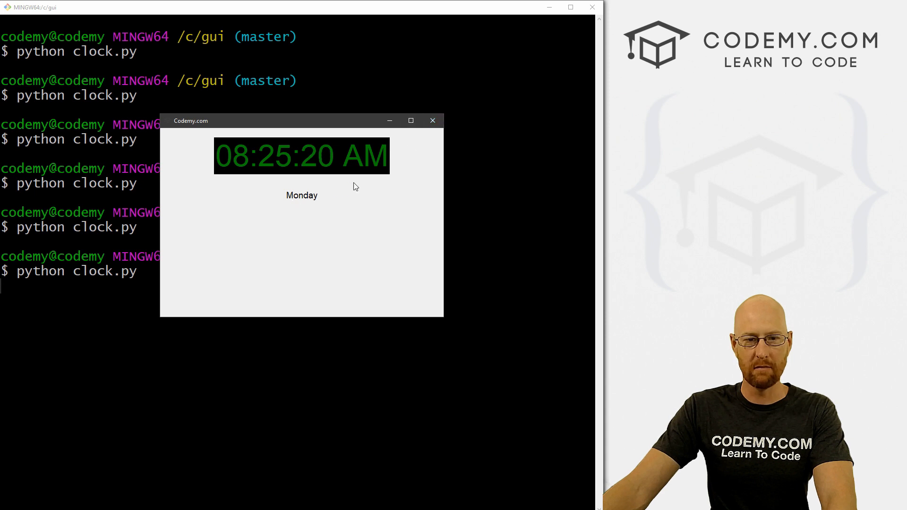
Close the clock window after confirming 08:25:18 AM shows above Monday
left_click(432, 121)
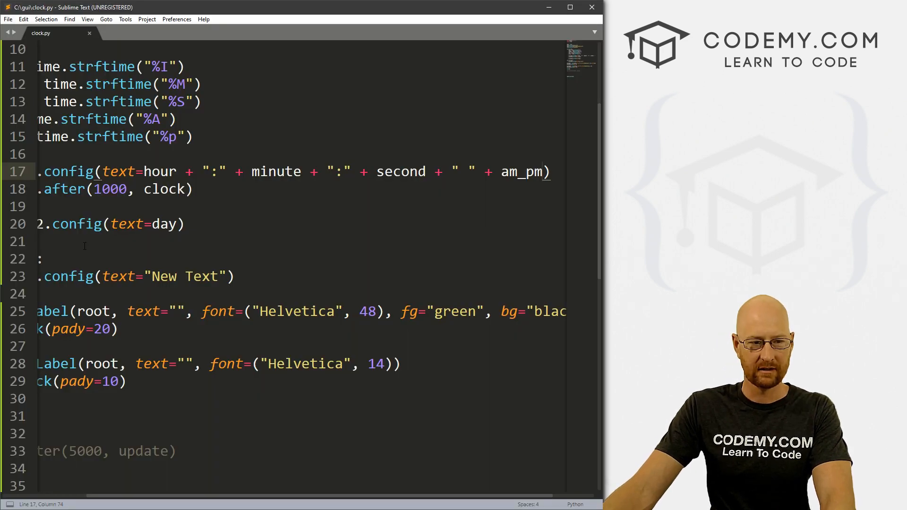
Add time_zone = time.strftime("%Z") and start my_label2's text with time_zone + " "
scroll("left", 3)
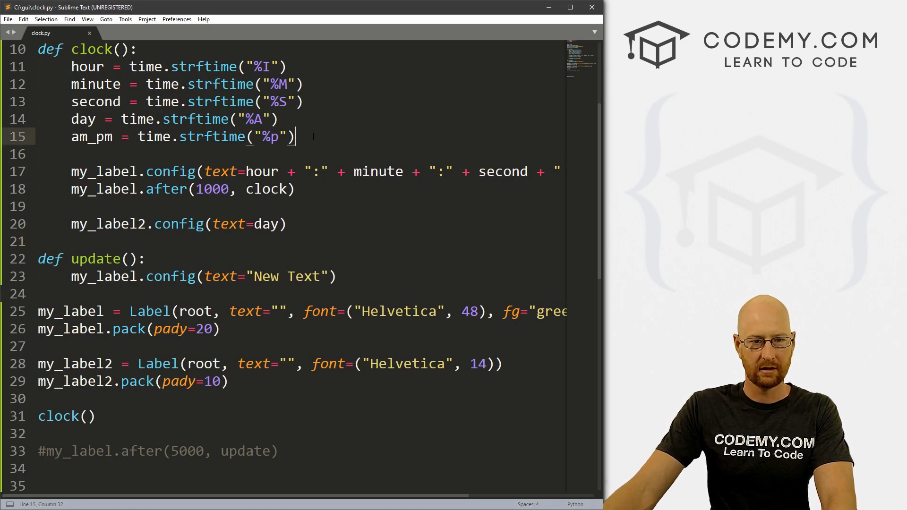
type("time_Z")
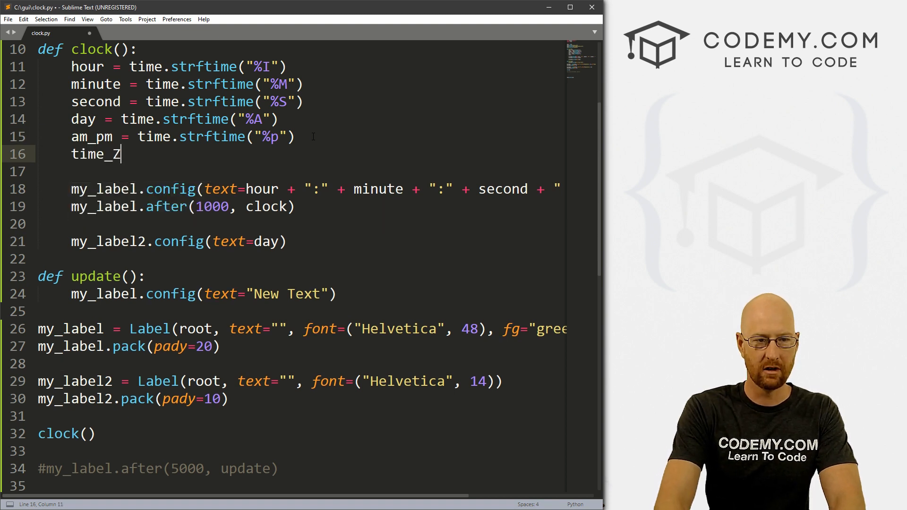
type("one = time.strftime(\"%p")
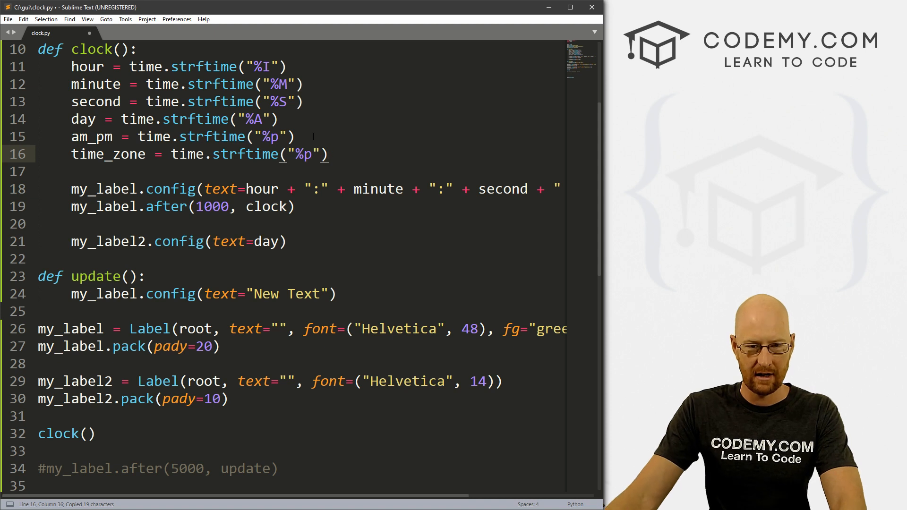
type("Z")
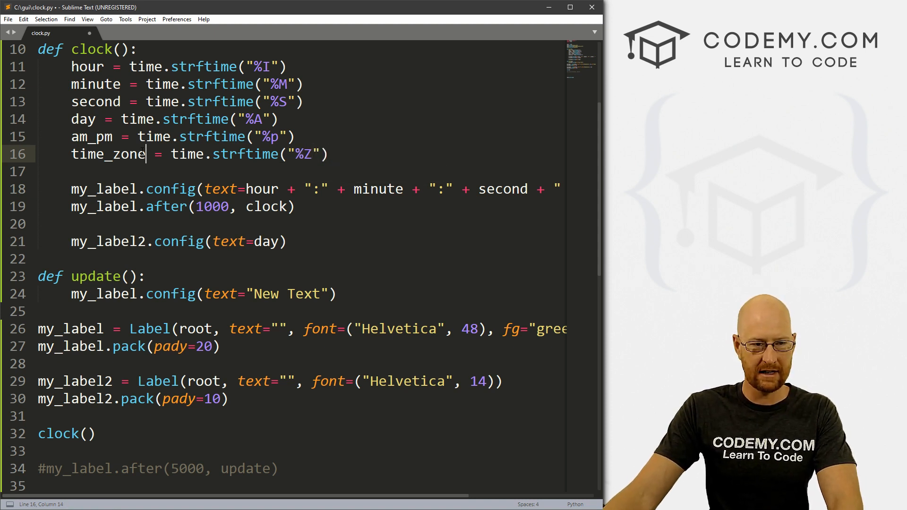
double_click(108, 154)
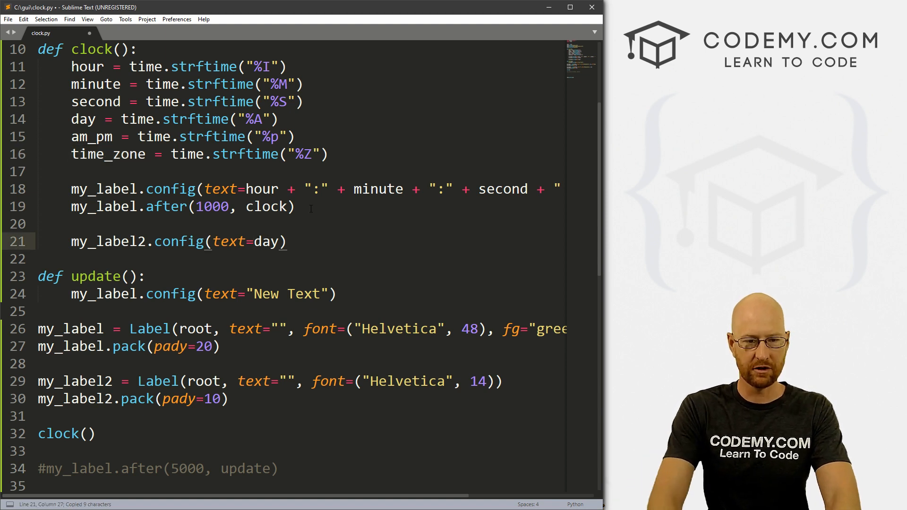
type("time_zone")
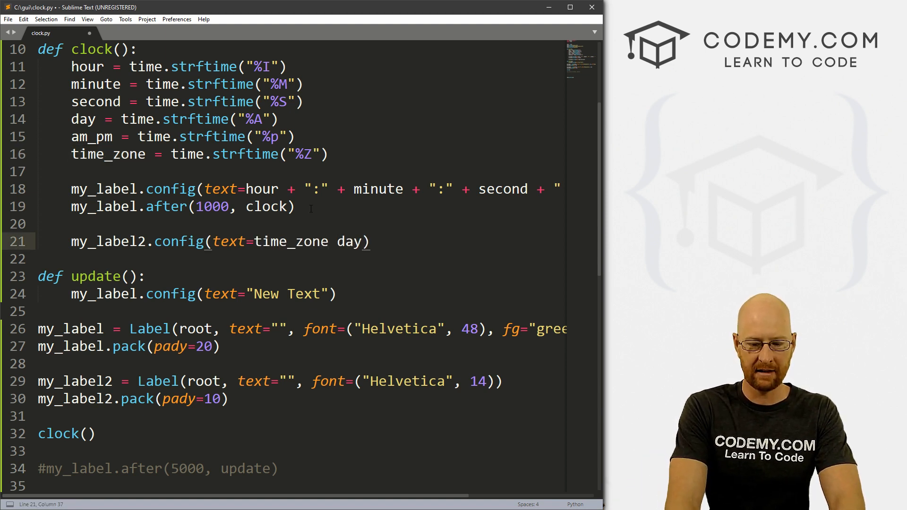
type("+ \" \"")
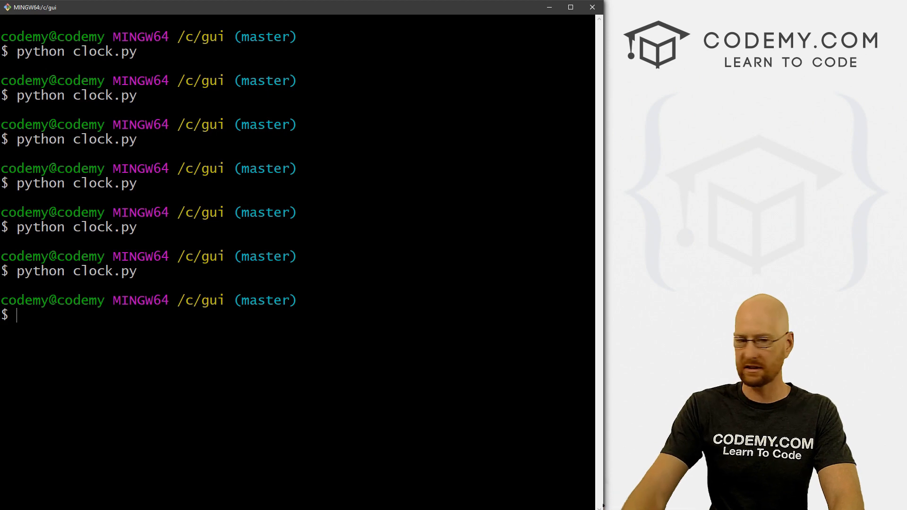
Run python clock.py, check the time zone before Monday, then close the window
type("python clock.py")
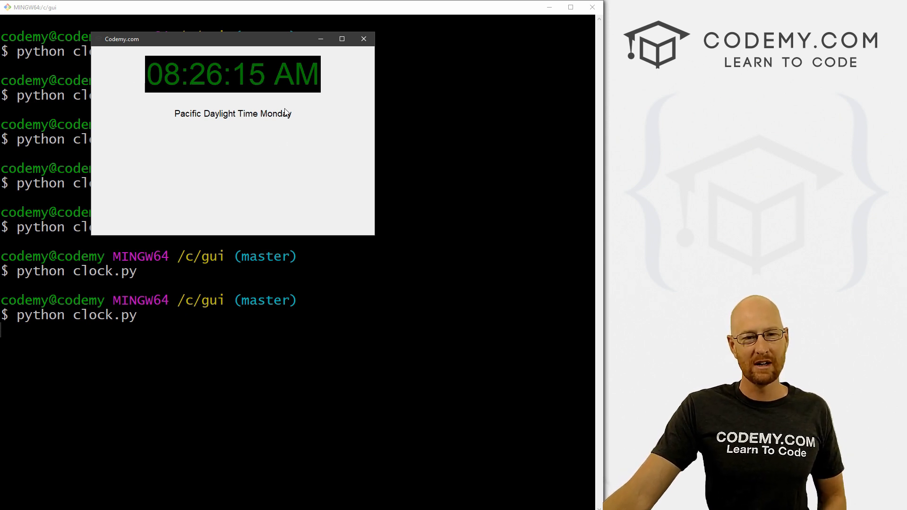
left_click(364, 38)
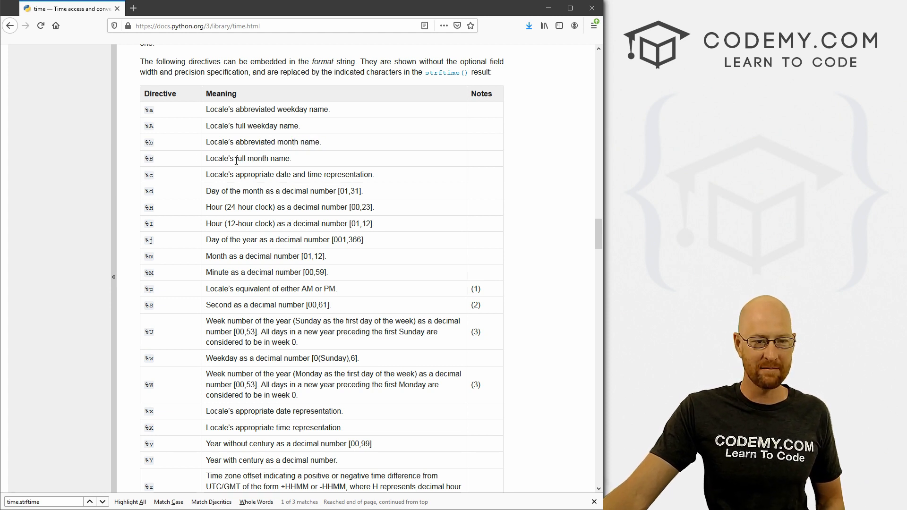
Highlight strftime directive descriptions, ending at the %j day-of-year entry
left_click_drag(219, 174, 349, 174)
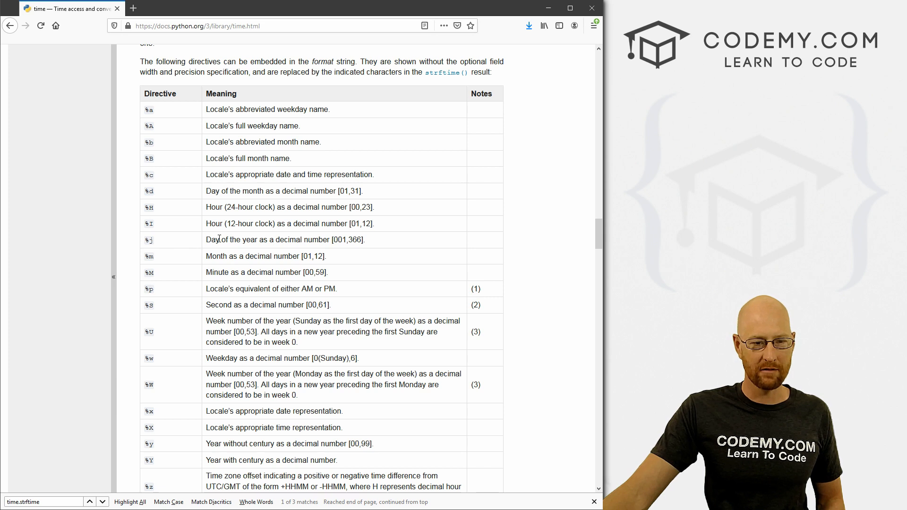
left_click_drag(213, 240, 308, 239)
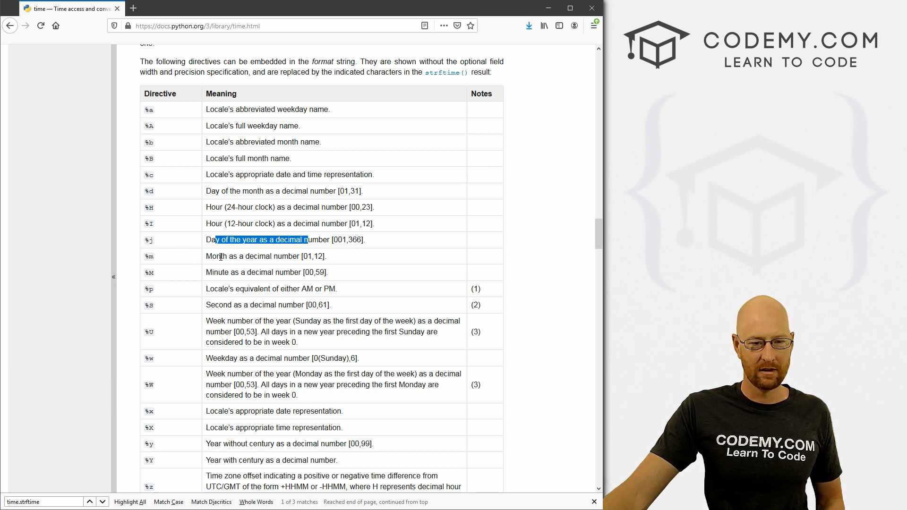